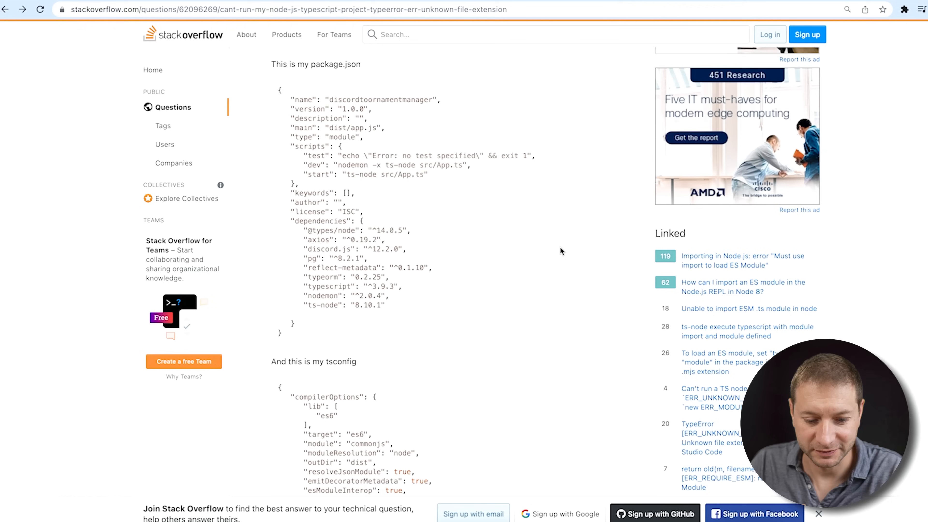
Run mkdir in the terminal to create the tsdev project folder.
{"action": "scroll", "scroll_direction": "down", "scroll_amount": 3}
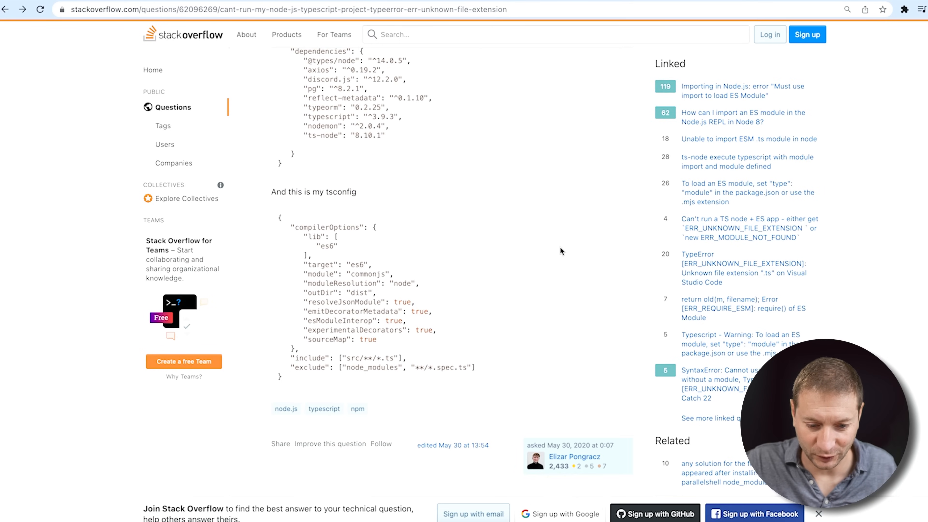
{"action": "scroll", "scroll_direction": "down", "scroll_amount": 3}
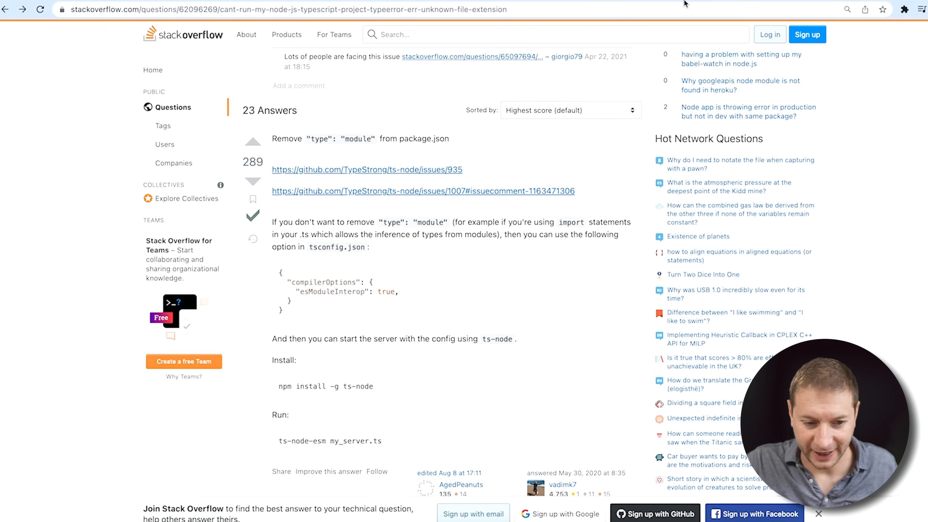
{"action": "scroll", "scroll_direction": "down", "scroll_amount": 3}
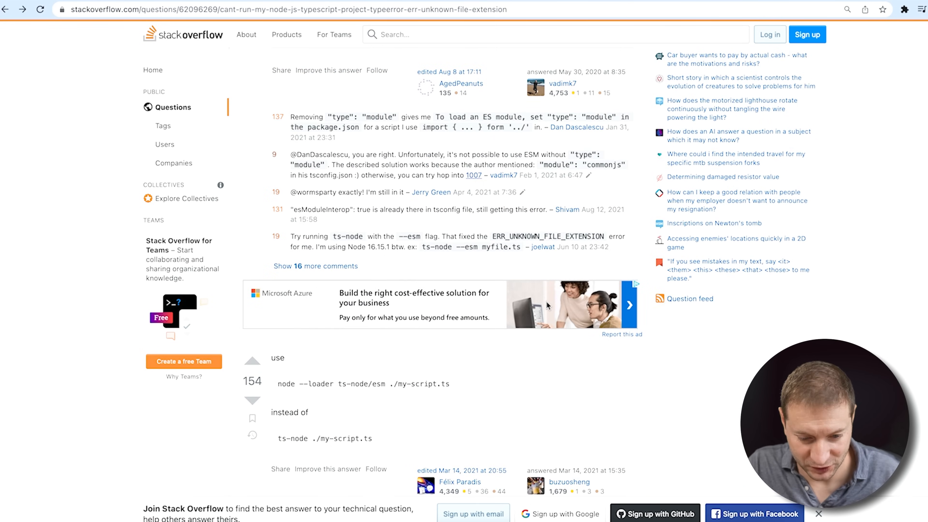
{"action": "scroll", "scroll_direction": "down", "scroll_amount": 3}
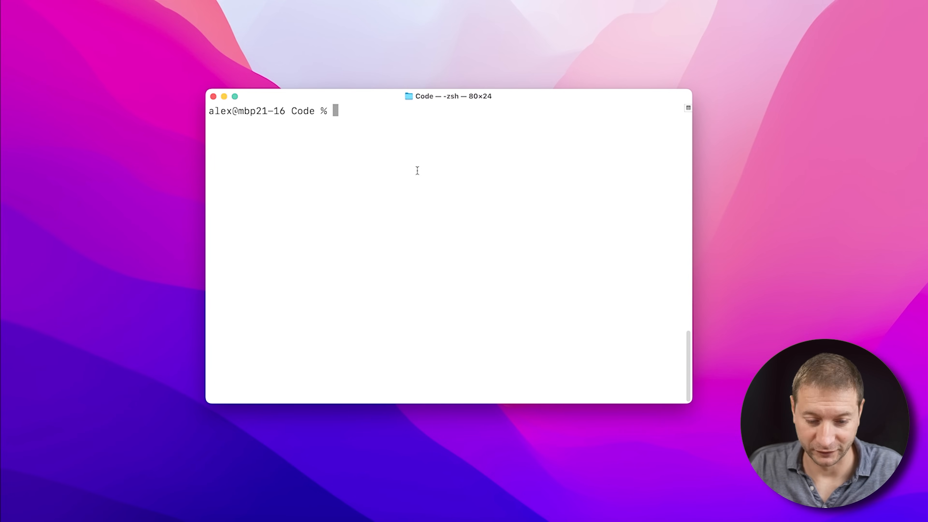
{"action": "type", "text": "mkdir ts"}
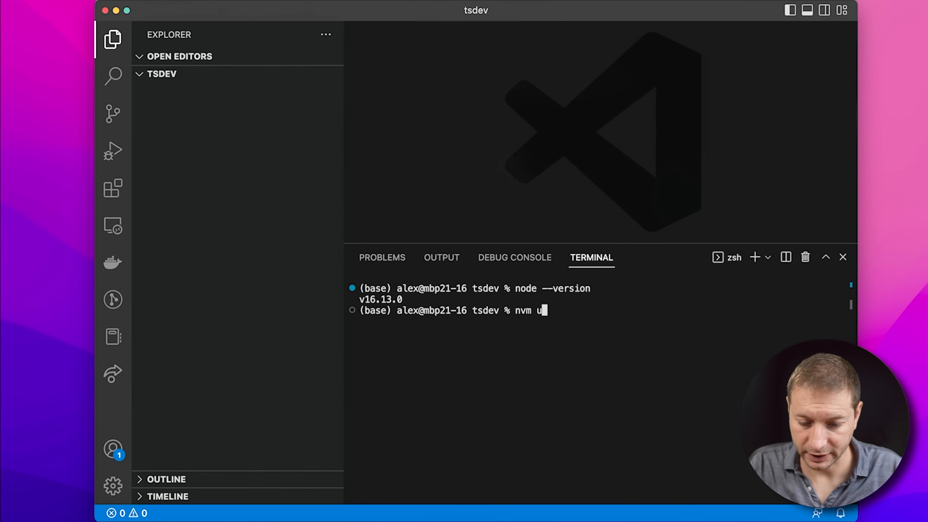
Run nvm use 18, then npm init with defaults to create package.json, and close its tab.
{"action": "type", "text": "se 18"}
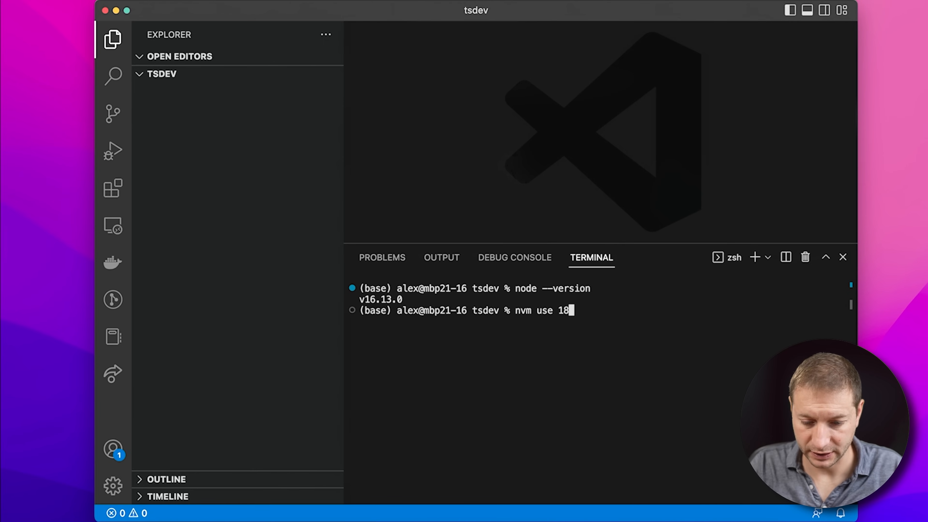
{"action": "key", "text": "Enter"}
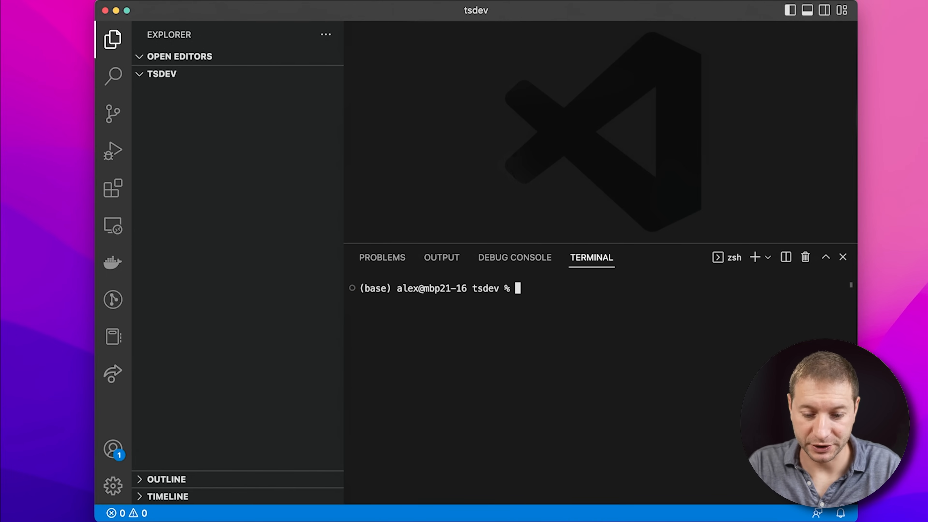
{"action": "type", "text": "npm init"}
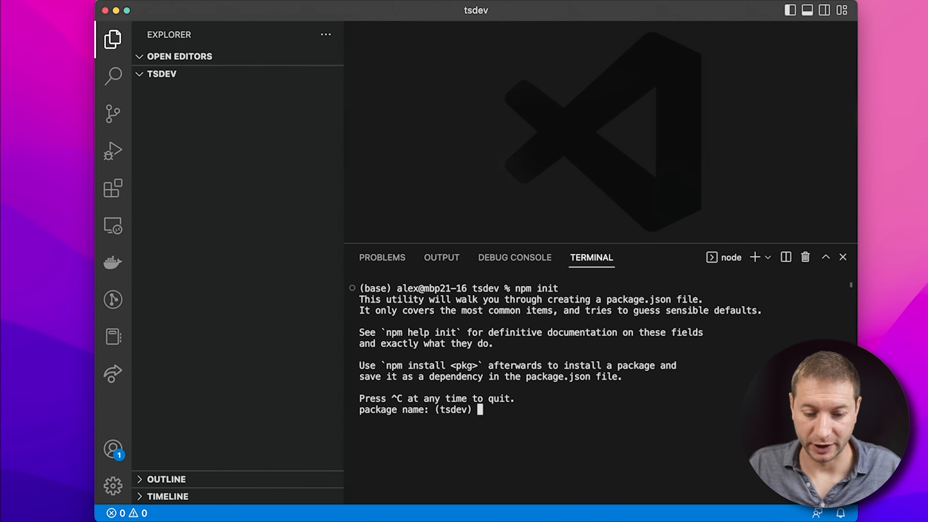
{"action": "key", "text": "Enter"}
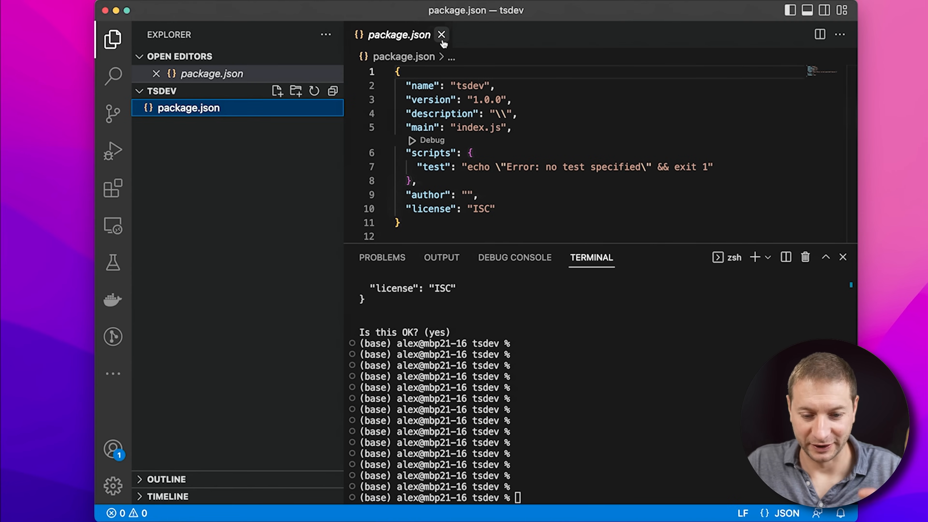
{"action": "left_click", "coordinate": [440, 35]}
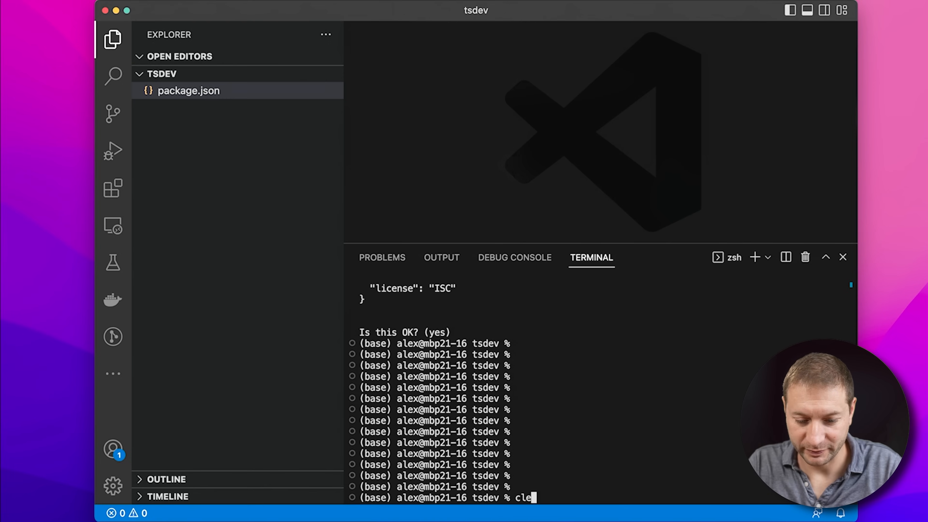
Install TypeScript globally with npm i -g typescript and confirm tsc version 4.9.4.
{"action": "key", "text": "Enter"}
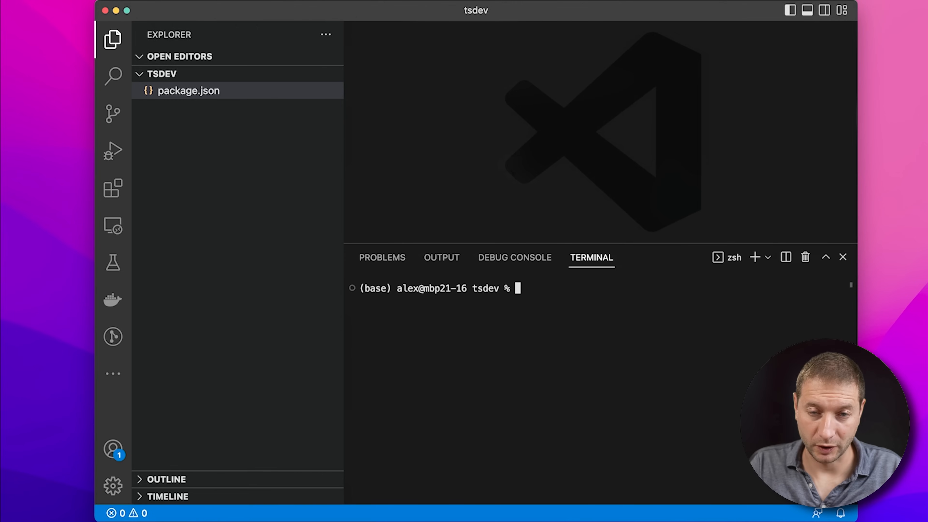
{"action": "type", "text": "npm i -g typescrip"}
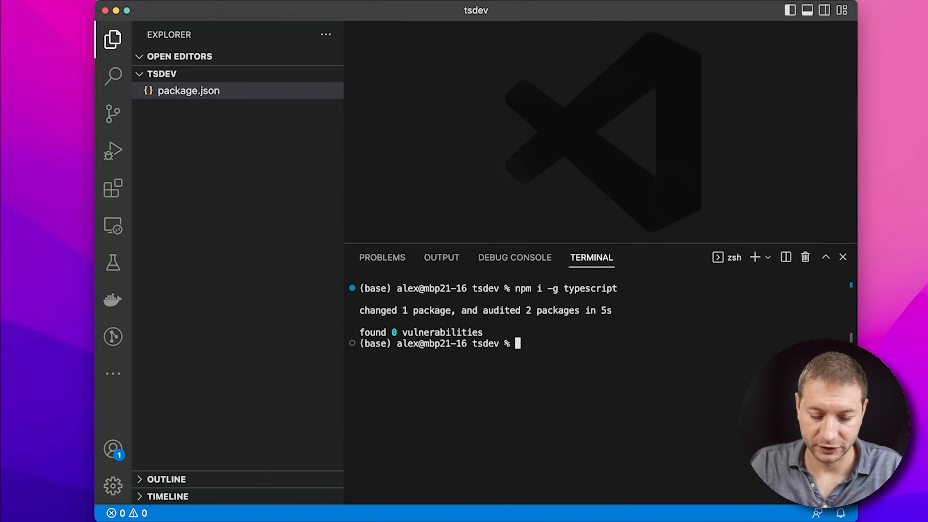
{"action": "type", "text": "tsc"}
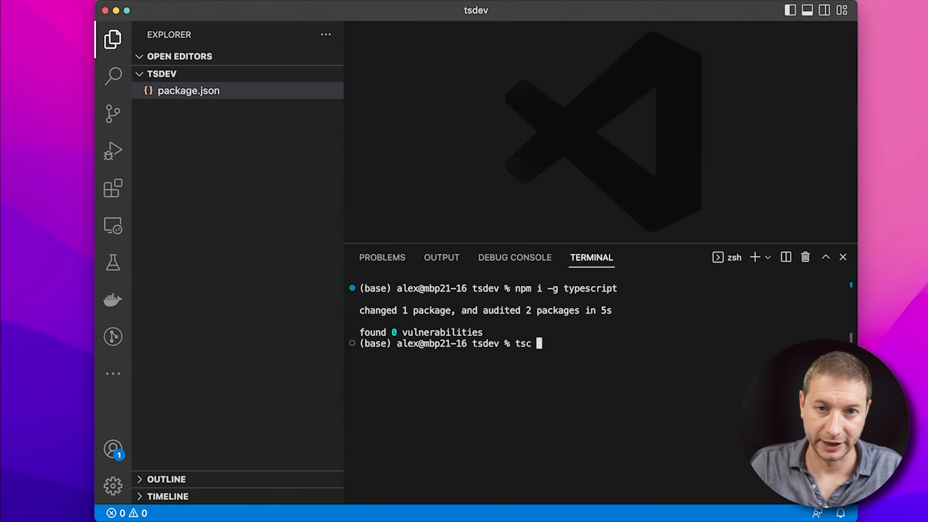
{"action": "type", "text": "--version"}
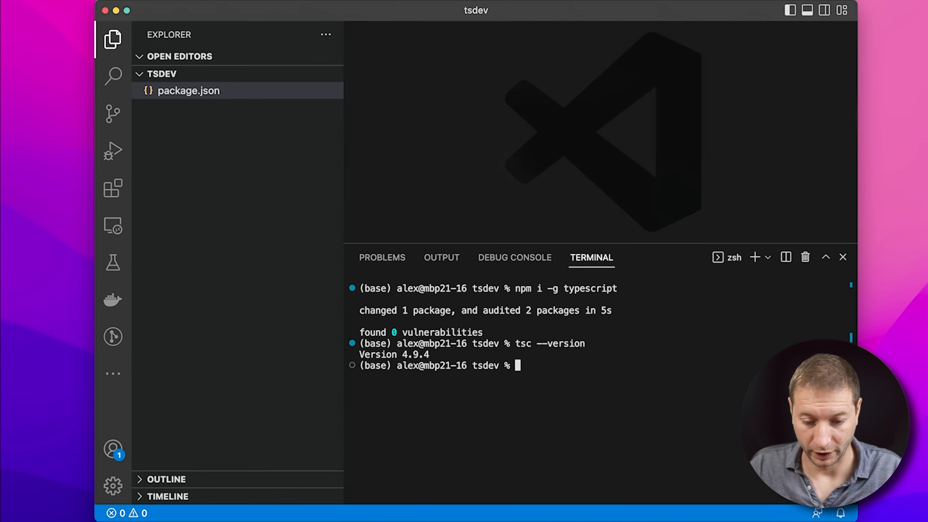
Run tsc --init to generate a default tsconfig.json.
{"action": "type", "text": "tsc --"}
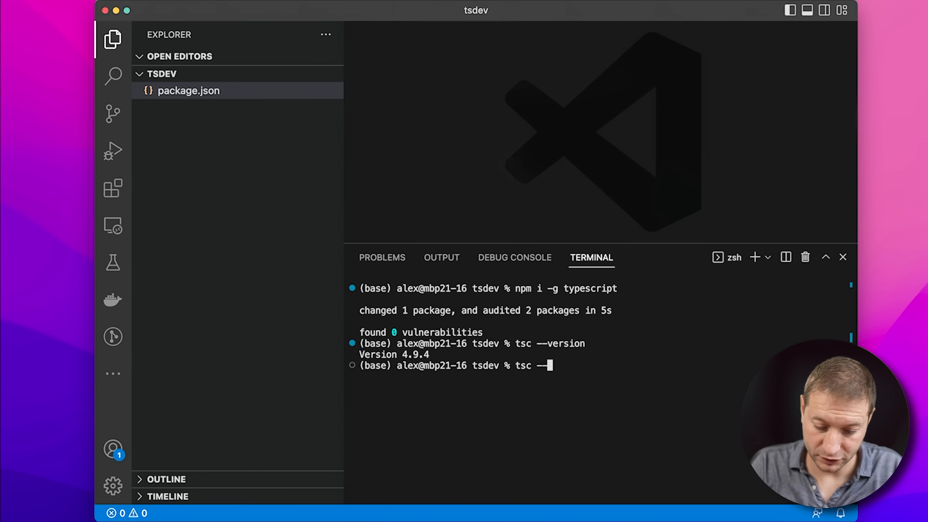
{"action": "type", "text": "init"}
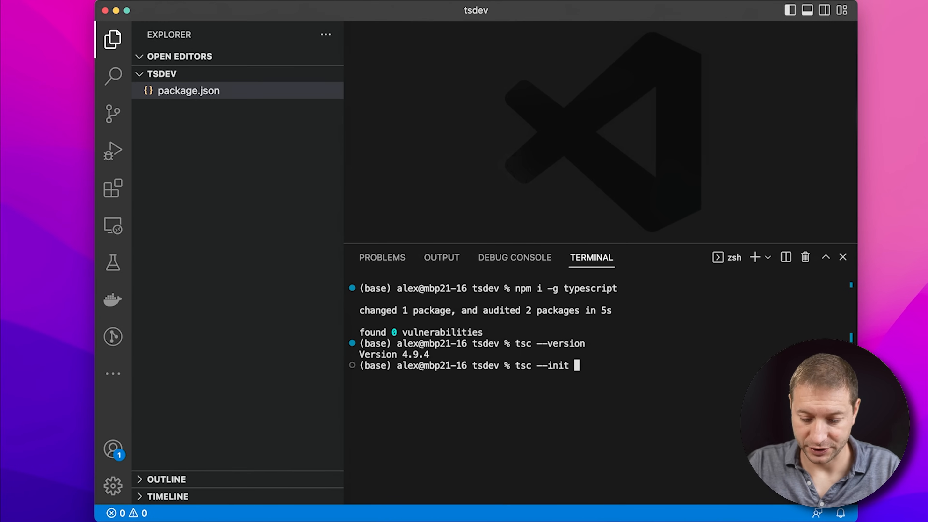
{"action": "key", "text": "Enter"}
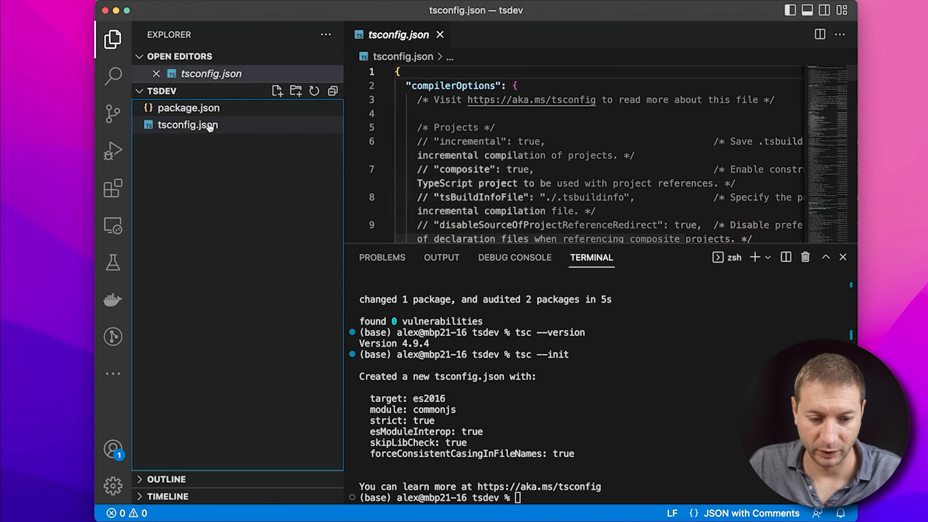
Remove tsconfig.json and rerun tsc --init with --sourceMap, --rootDir src and --outDir dist.
{"action": "left_click", "coordinate": [440, 35]}
{"action": "type", "text": "tsc --init --sourceMaps --r"}
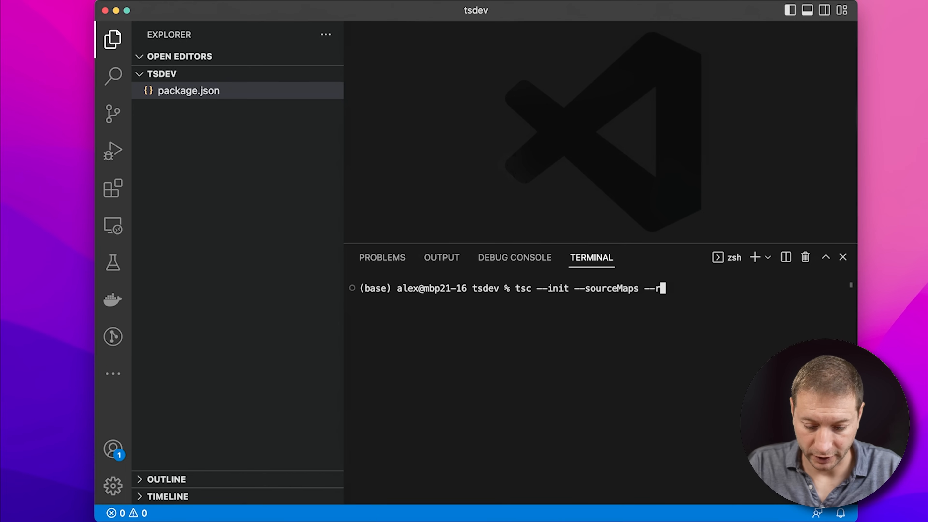
{"action": "type", "text": "ootDir src"}
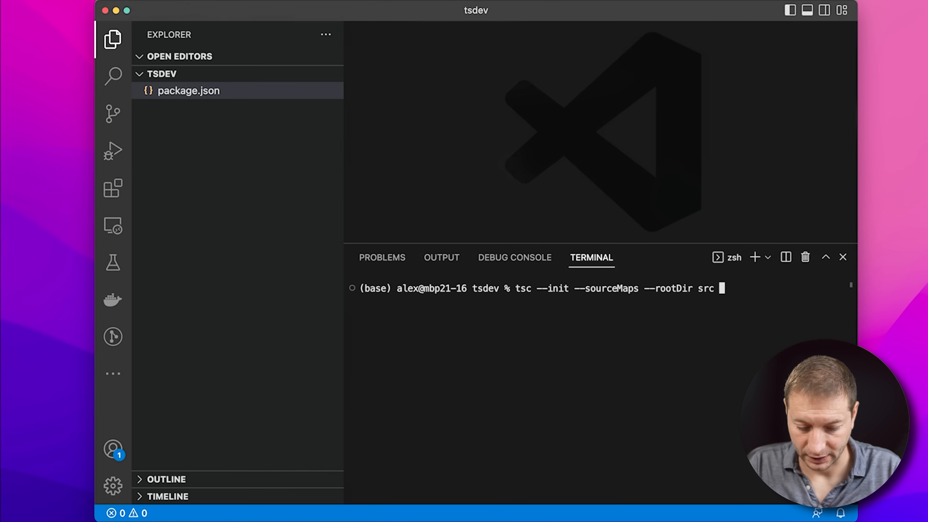
{"action": "type", "text": "--outD"}
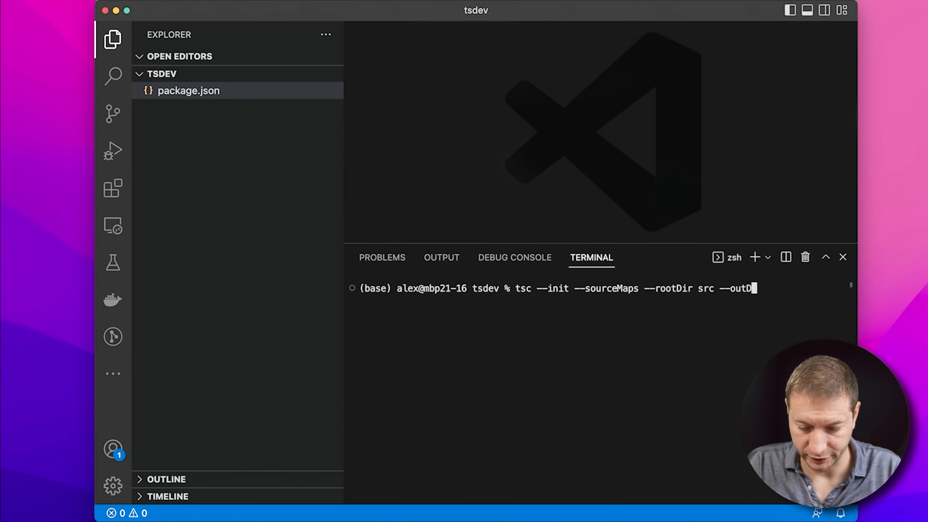
{"action": "type", "text": "ir"}
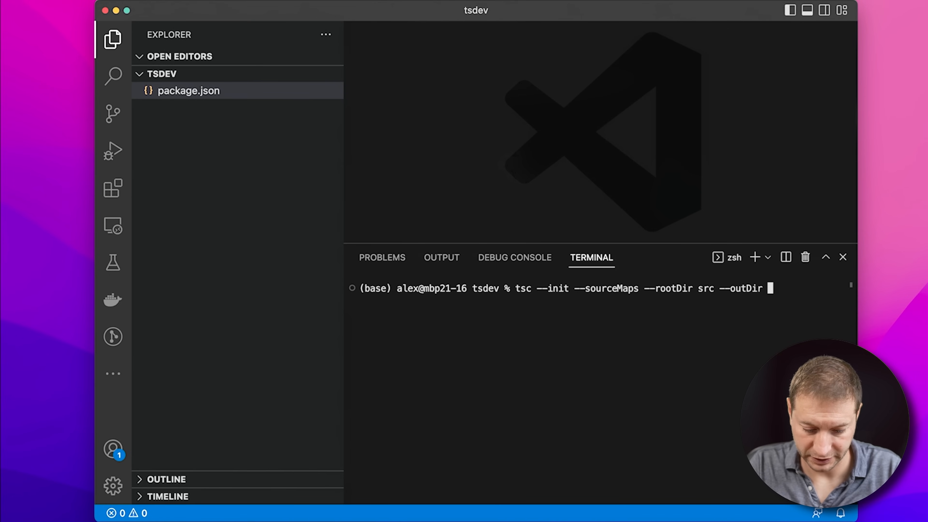
{"action": "type", "text": "dist"}
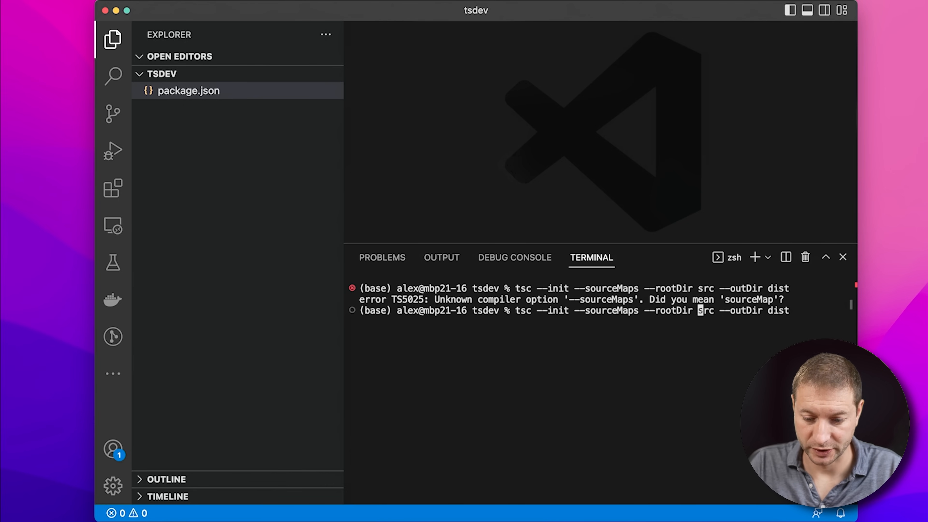
{"action": "key", "text": "Enter"}
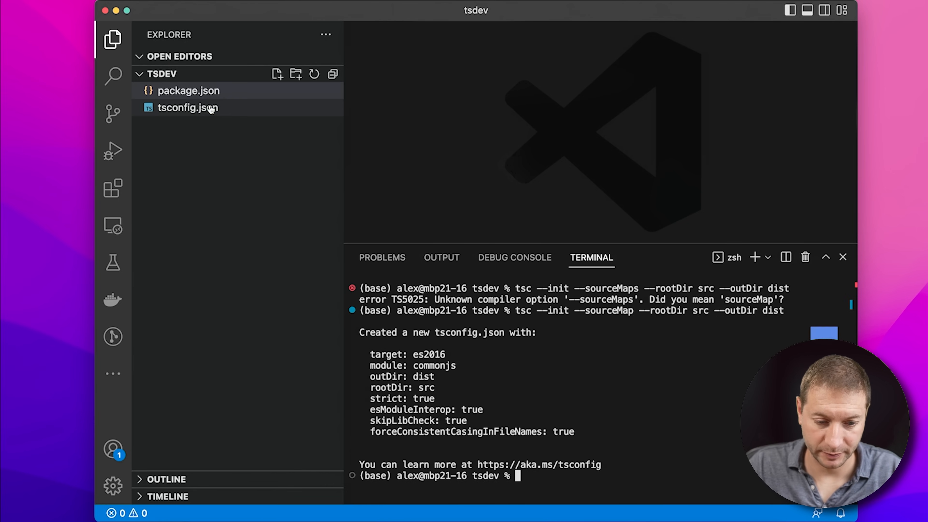
Open the regenerated tsconfig.json from the Explorer and look through it.
{"action": "double_click", "coordinate": [188, 108]}
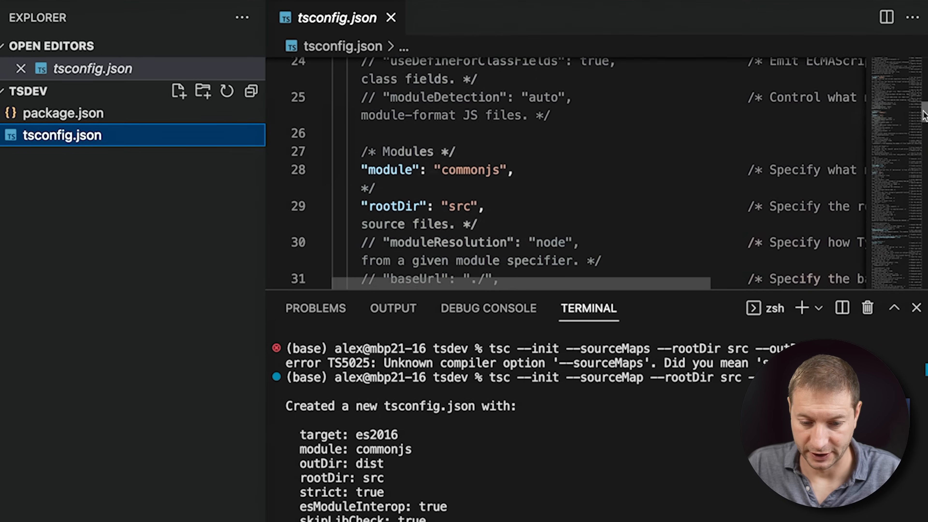
{"action": "scroll", "scroll_direction": "down", "scroll_amount": 3}
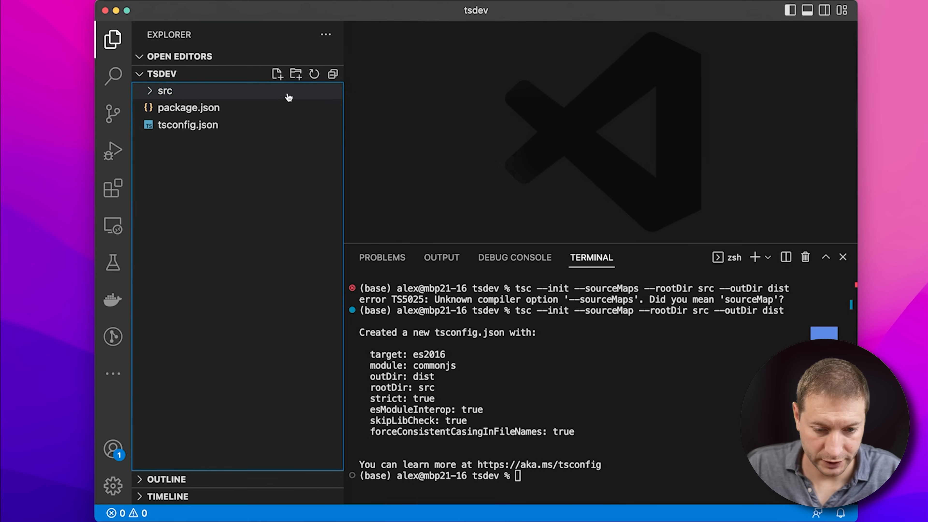
Create src/index.ts containing console.log('hello');.
{"action": "left_click", "coordinate": [165, 90]}
{"action": "type", "text": "index.ts"}
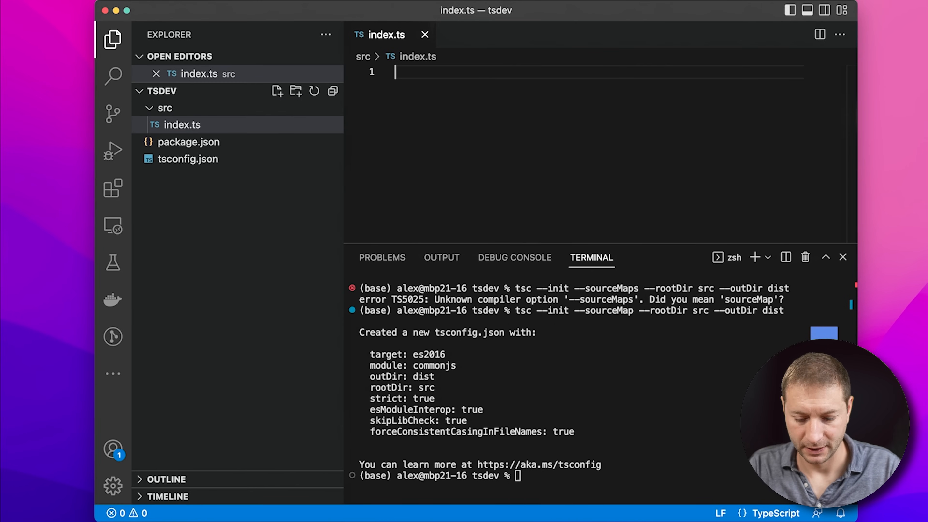
{"action": "type", "text": "console.log('');"}
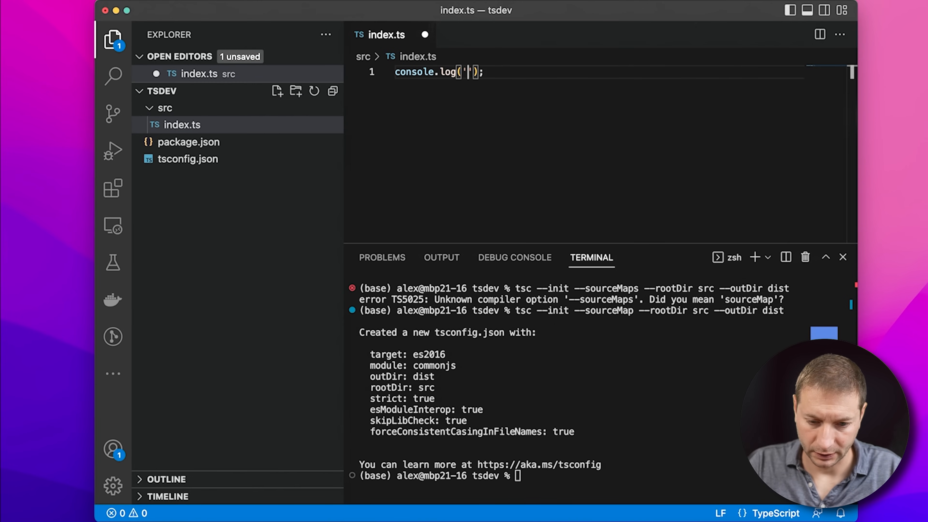
{"action": "type", "text": "hello"}
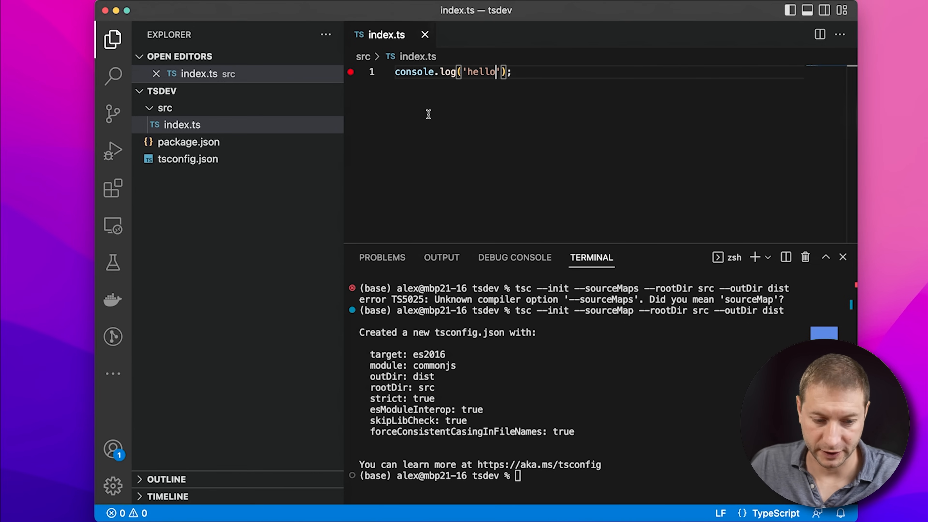
{"action": "mouse_move", "coordinate": [438, 136]}
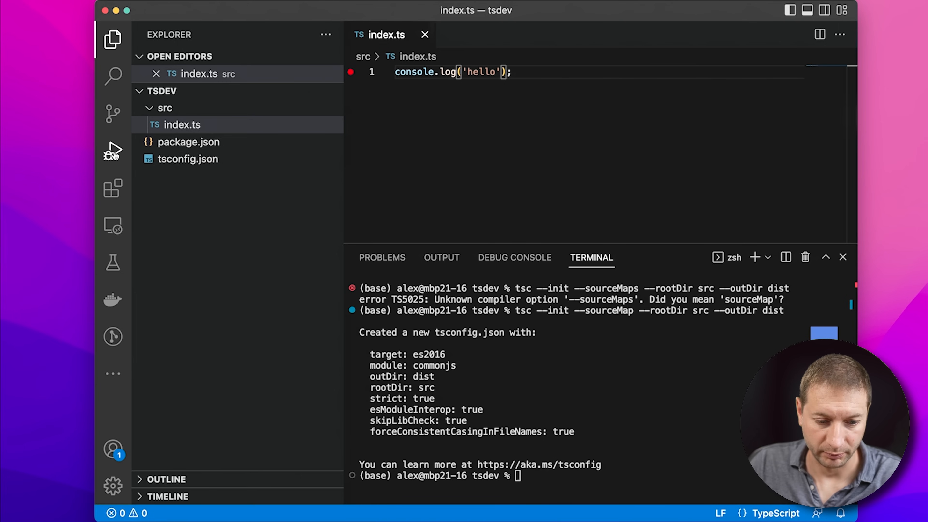
Run index.ts from the Run and Debug view so the debug console prints hello.
{"action": "left_click", "coordinate": [112, 153]}
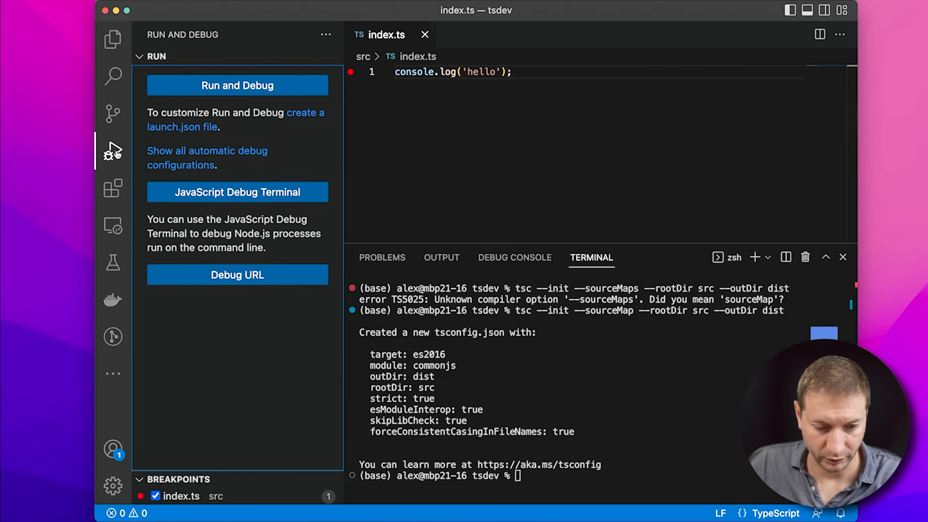
{"action": "mouse_move", "coordinate": [259, 86]}
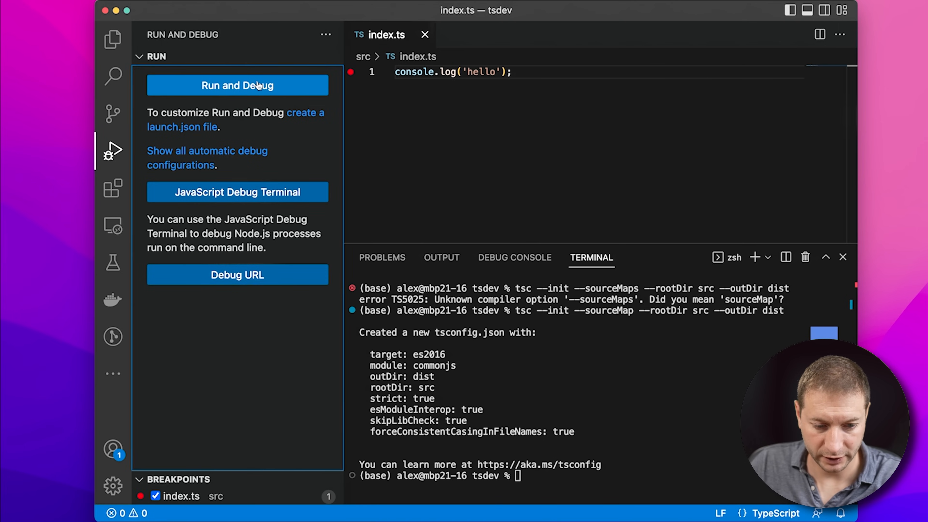
{"action": "mouse_move", "coordinate": [262, 122]}
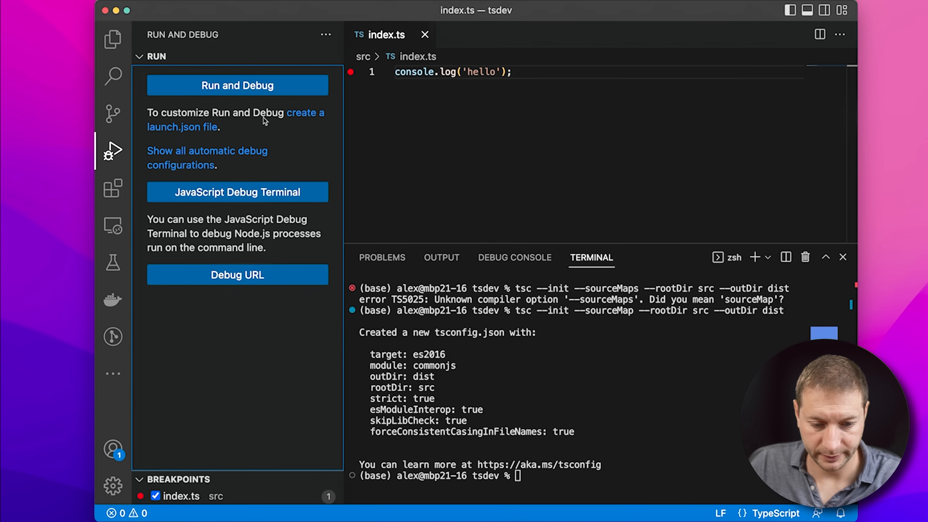
{"action": "mouse_move", "coordinate": [302, 119]}
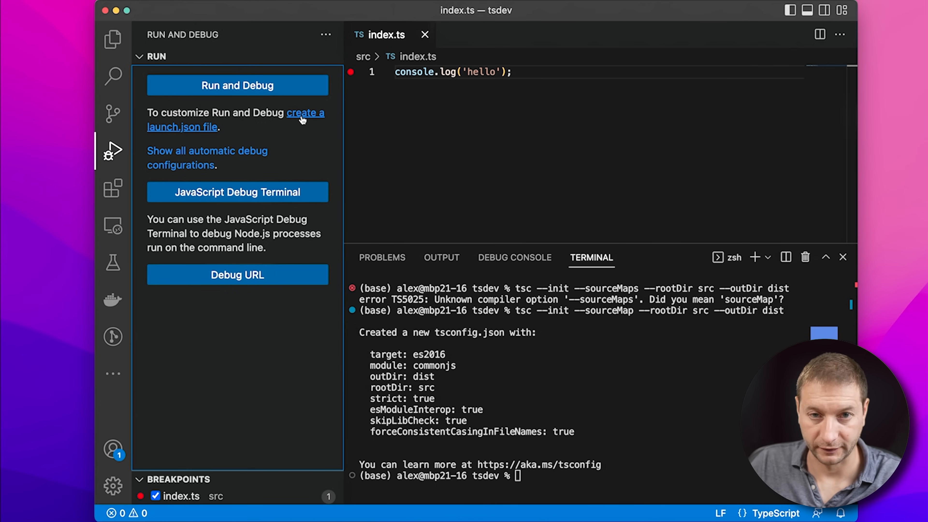
{"action": "mouse_move", "coordinate": [243, 90]}
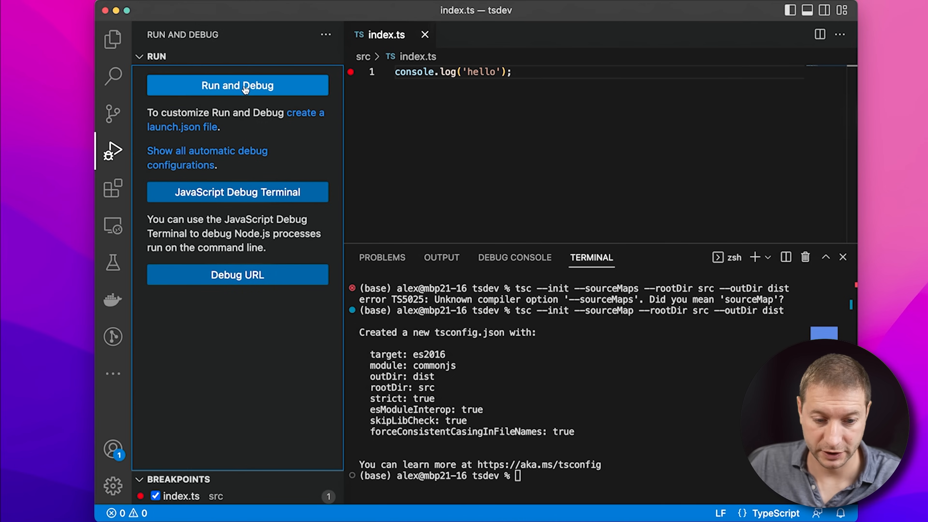
{"action": "left_click", "coordinate": [244, 85]}
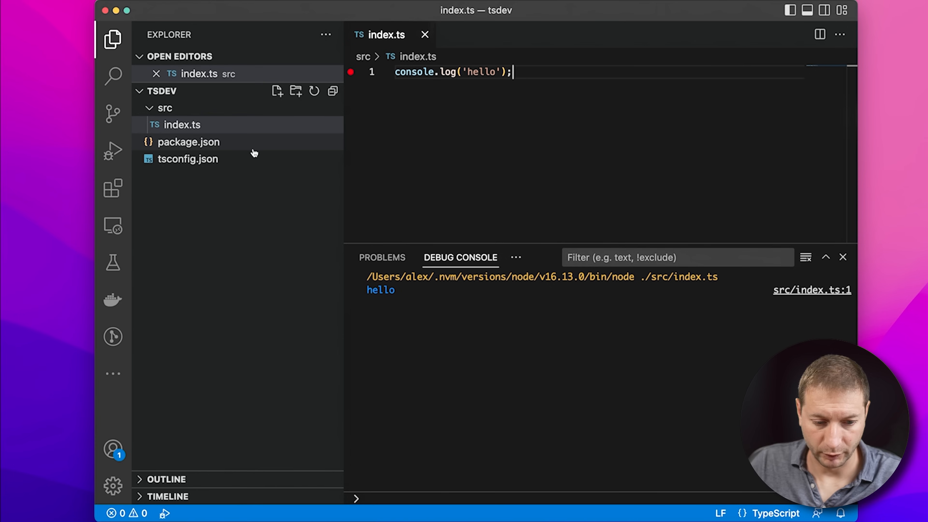
{"action": "mouse_move", "coordinate": [243, 126]}
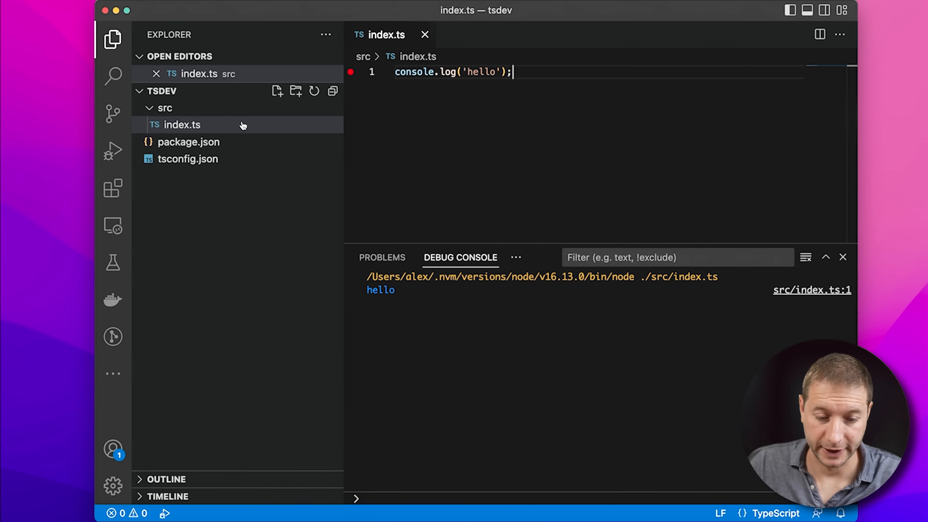
{"action": "mouse_move", "coordinate": [191, 128]}
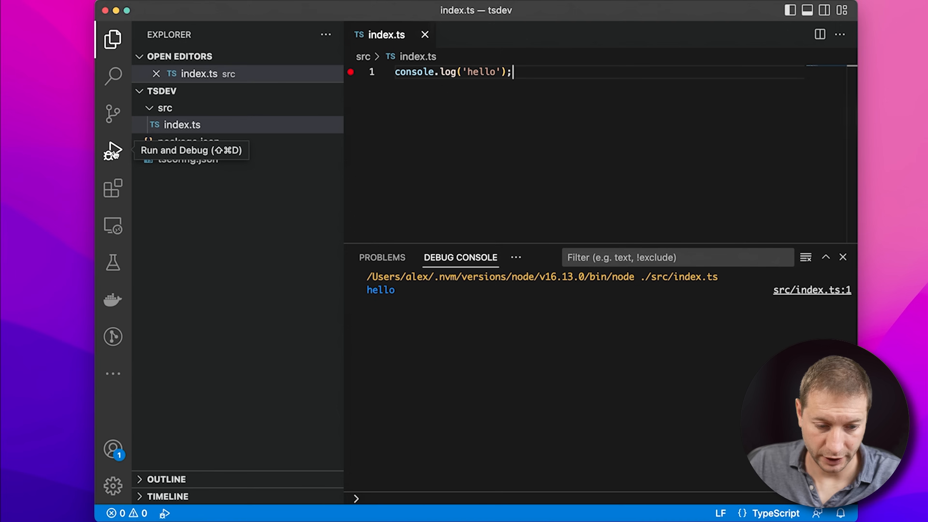
Create a launch.json Node configuration from the Run and Debug view and return to index.ts.
{"action": "left_click", "coordinate": [113, 152]}
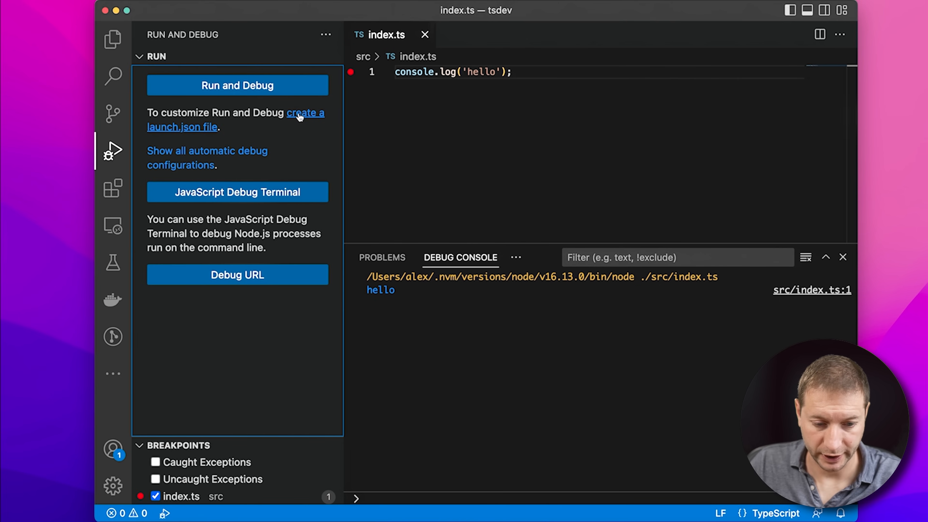
{"action": "left_click", "coordinate": [301, 116]}
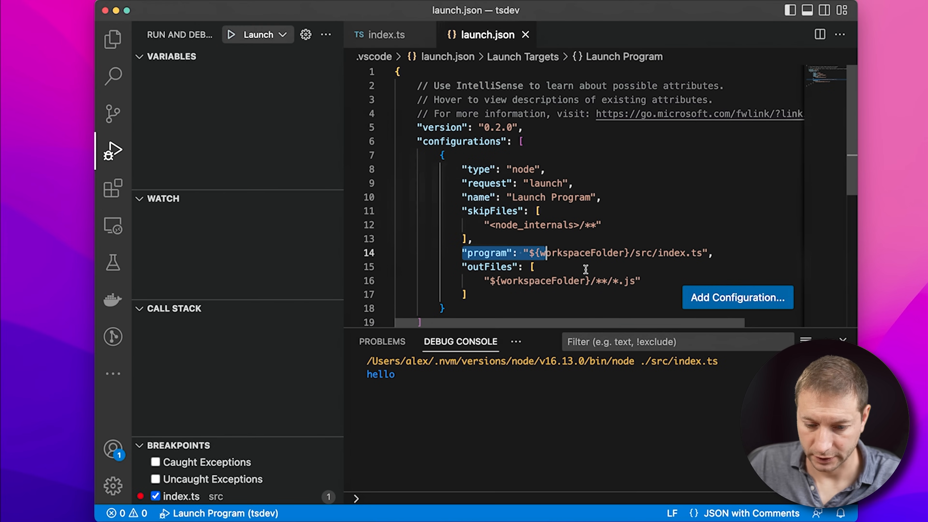
{"action": "mouse_move", "coordinate": [606, 253]}
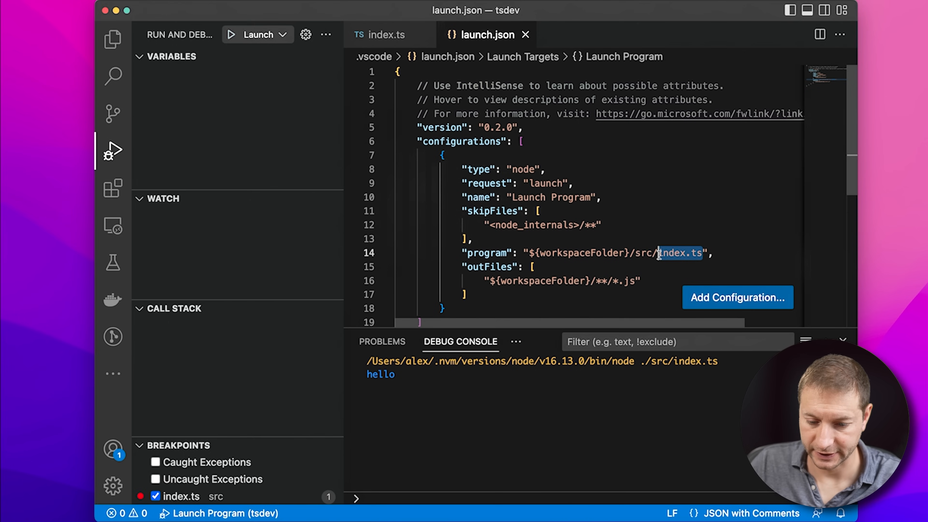
{"action": "left_click", "coordinate": [385, 35]}
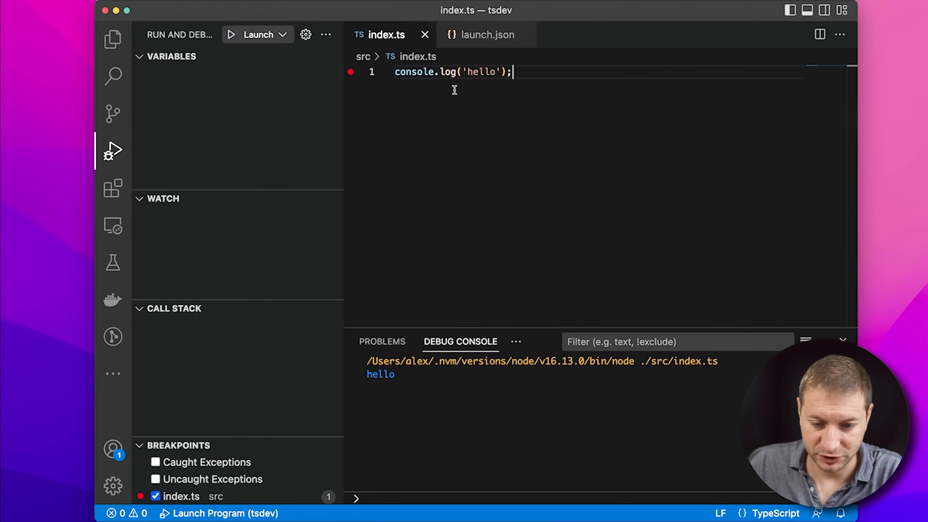
Launch the debugger, pause at the breakpoint and continue until hello prints.
{"action": "left_click", "coordinate": [231, 34]}
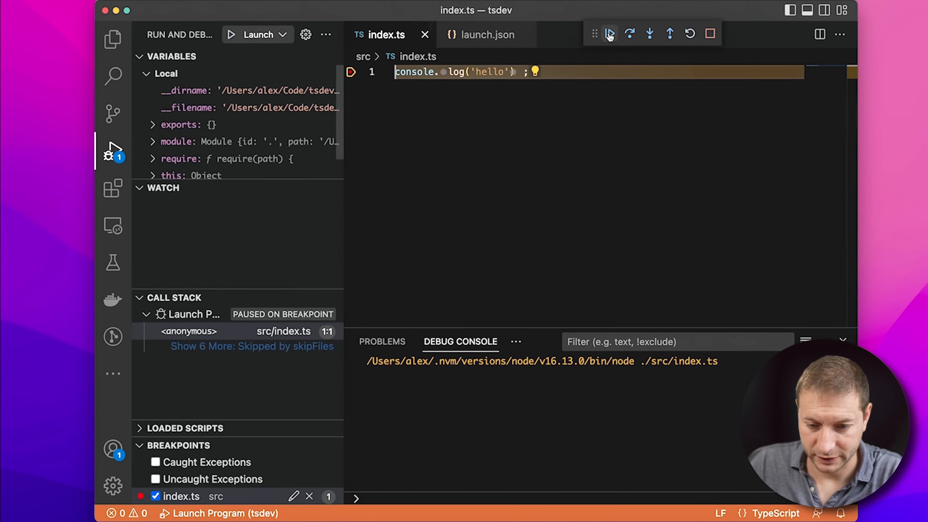
{"action": "left_click", "coordinate": [610, 32]}
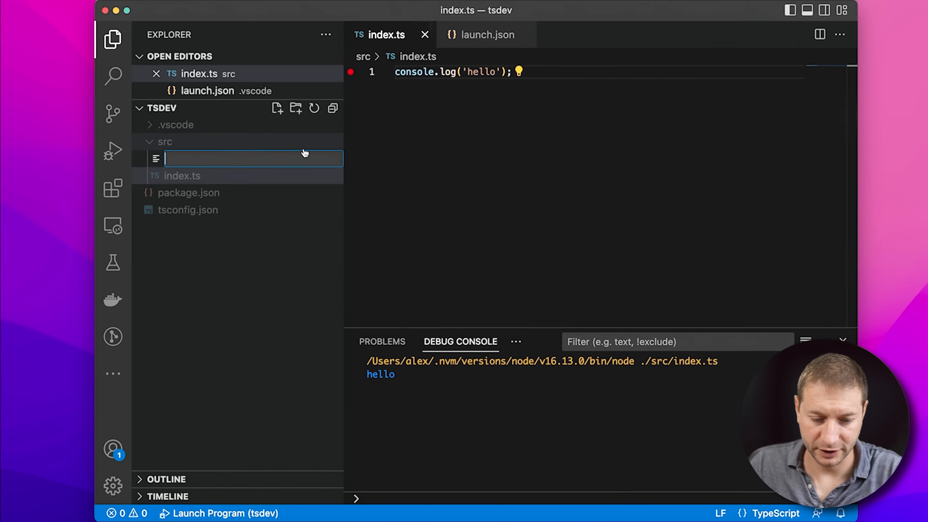
Write chicken.ts exporting a Chicken class whose cluck() logs 'cluck', and save it.
{"action": "type", "text": "chi"}
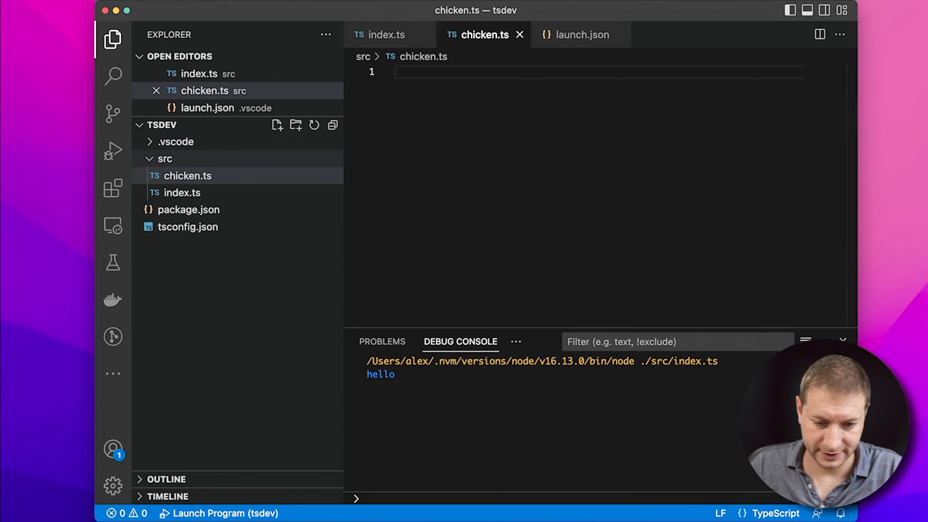
{"action": "type", "text": "export class Chicken {"}
{"action": "type", "text": "cluck() {"}
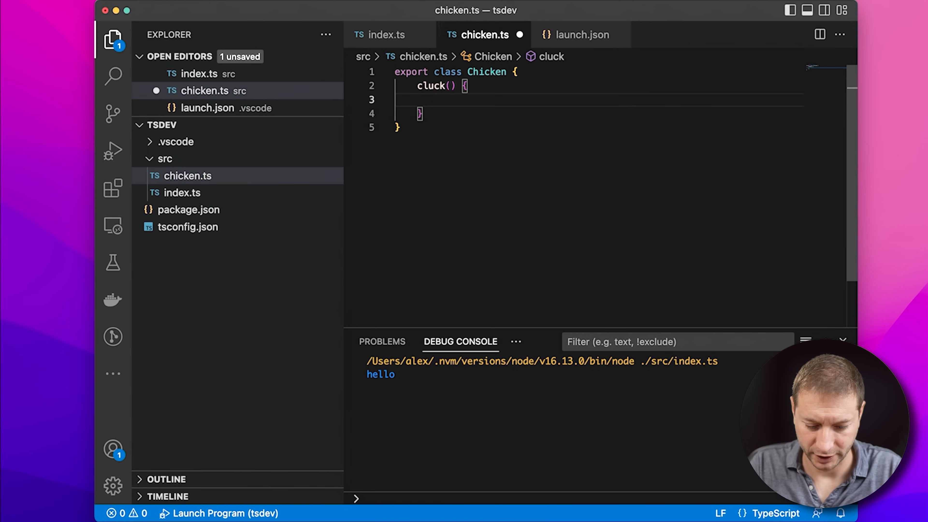
{"action": "type", "text": "console.log();"}
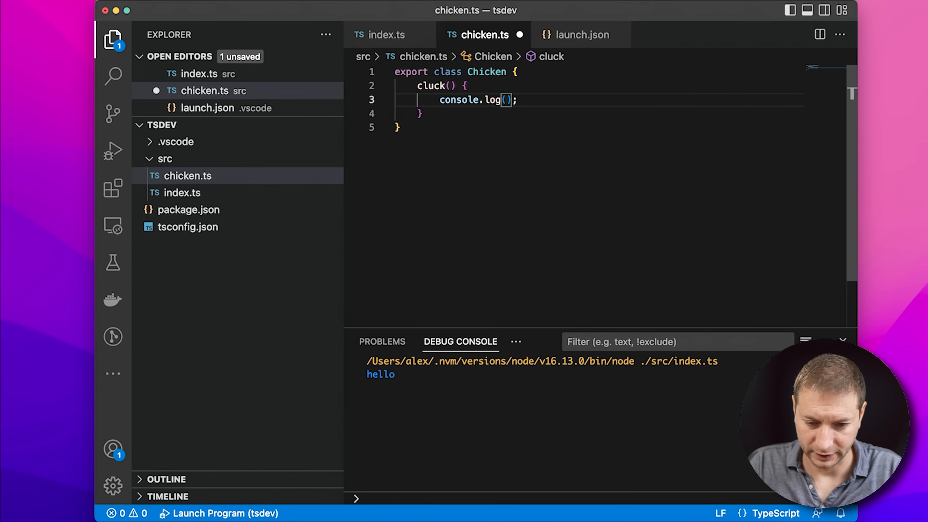
{"action": "type", "text": "'cluck'"}
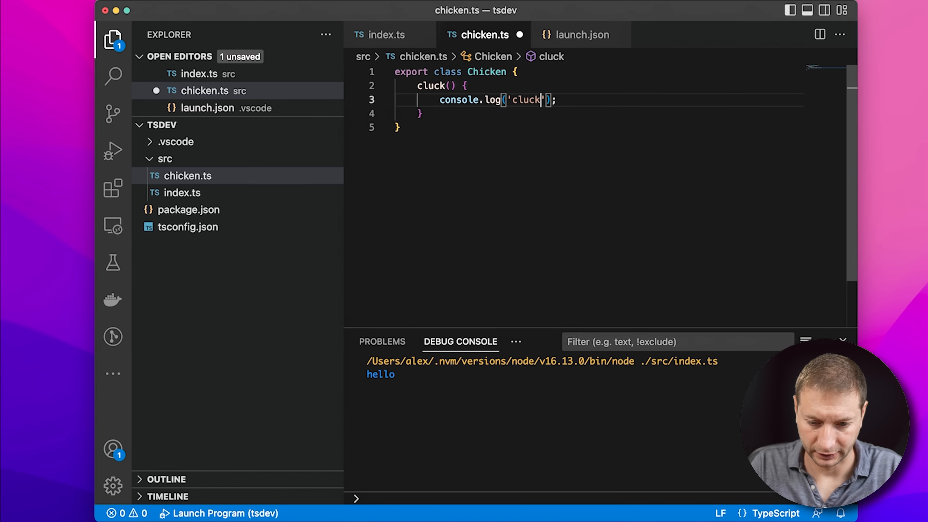
{"action": "key", "text": "cmd+s"}
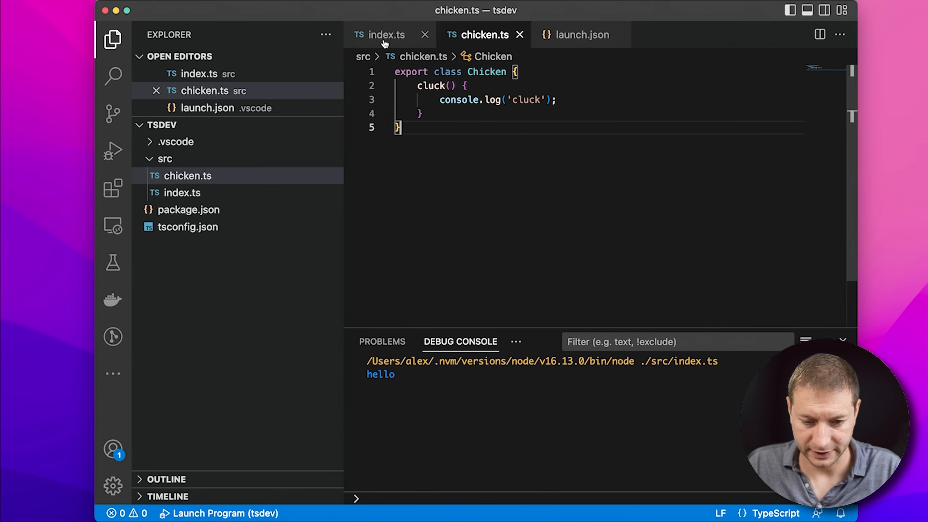
In index.ts import Chicken, add const chicken = new Chicken(); chicken.cluck(); and save.
{"action": "left_click", "coordinate": [384, 35]}
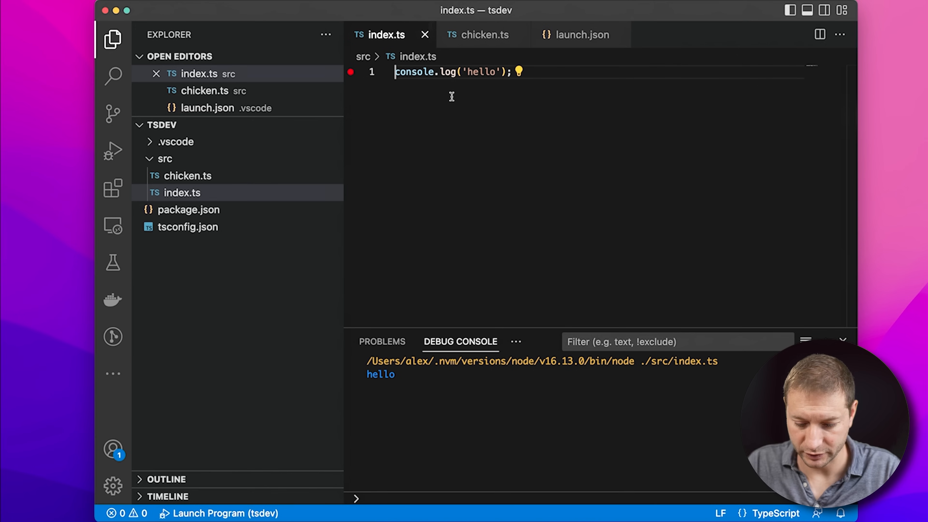
{"action": "type", "text": "const chicken"}
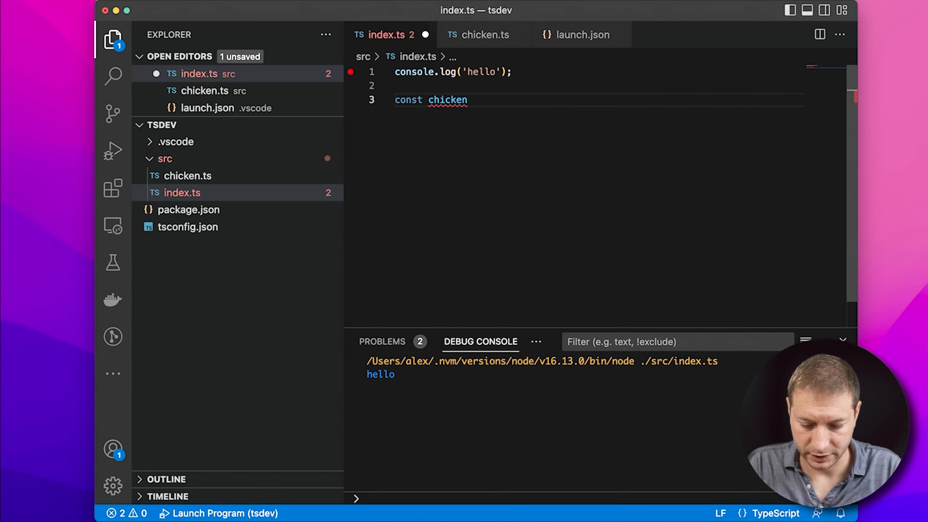
{"action": "type", "text": "= new Chicken();"}
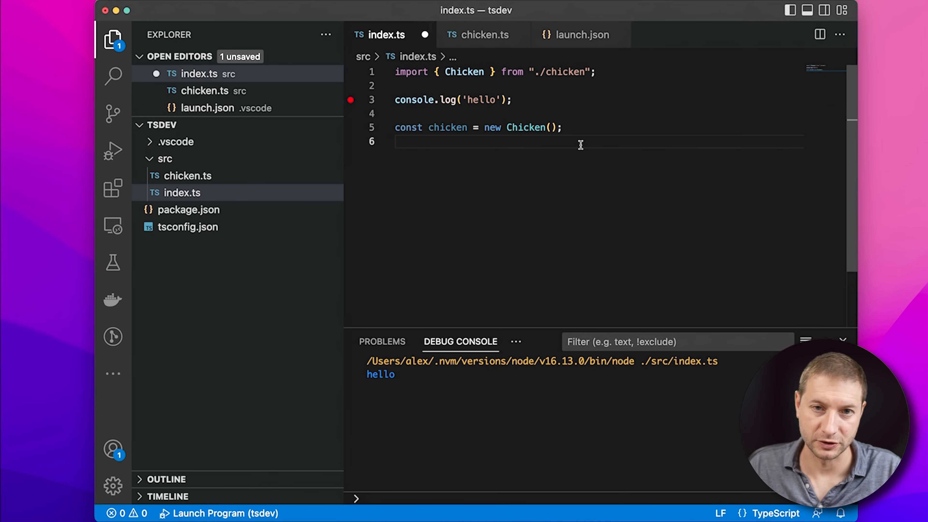
{"action": "type", "text": "chicken.cluck();"}
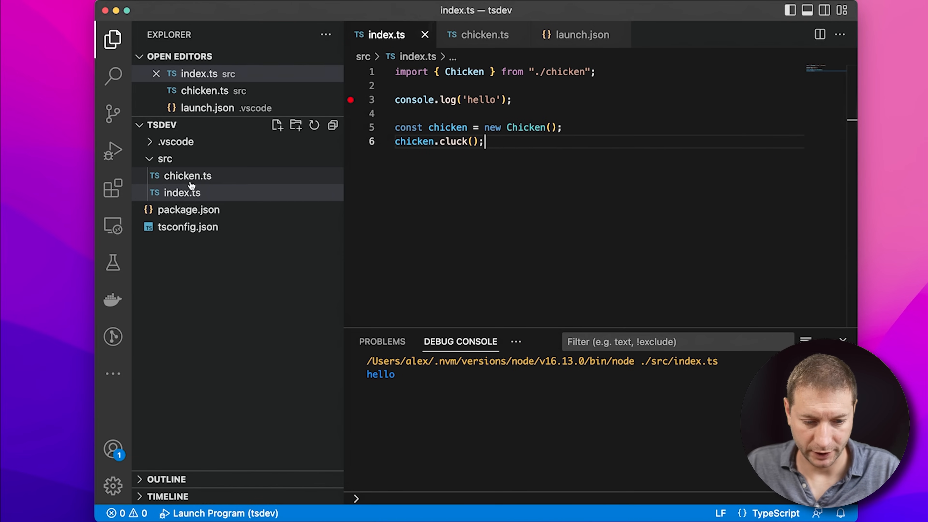
Run the debugger to hit the 'import outside a module' SyntaxError, then return to the Explorer.
{"action": "left_click", "coordinate": [114, 151]}
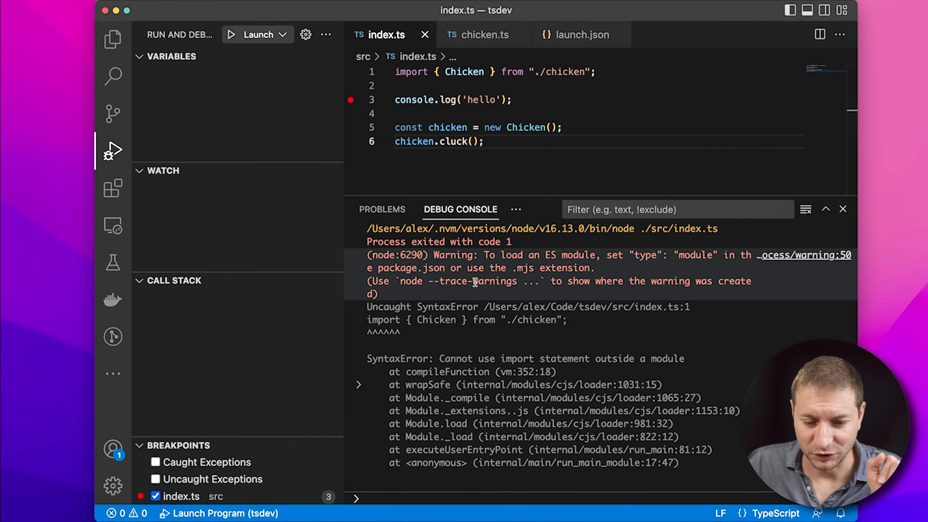
{"action": "left_click", "coordinate": [112, 39]}
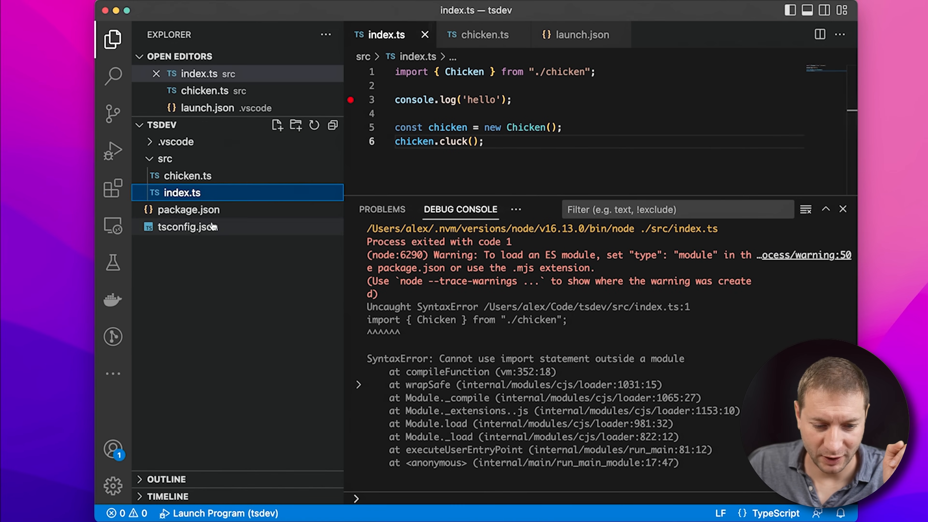
View package.json from the Explorer, placing the cursor at the end of the license entry.
{"action": "left_click", "coordinate": [188, 209]}
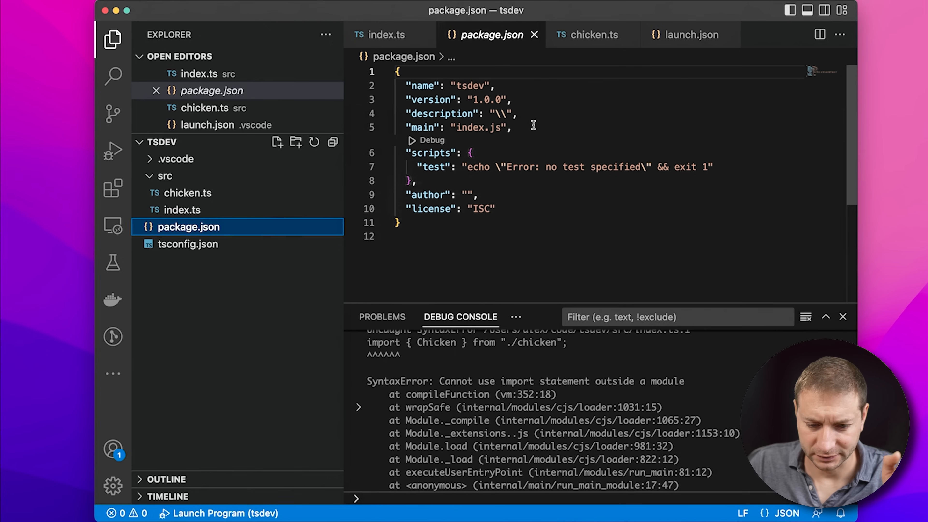
{"action": "mouse_move", "coordinate": [299, 194]}
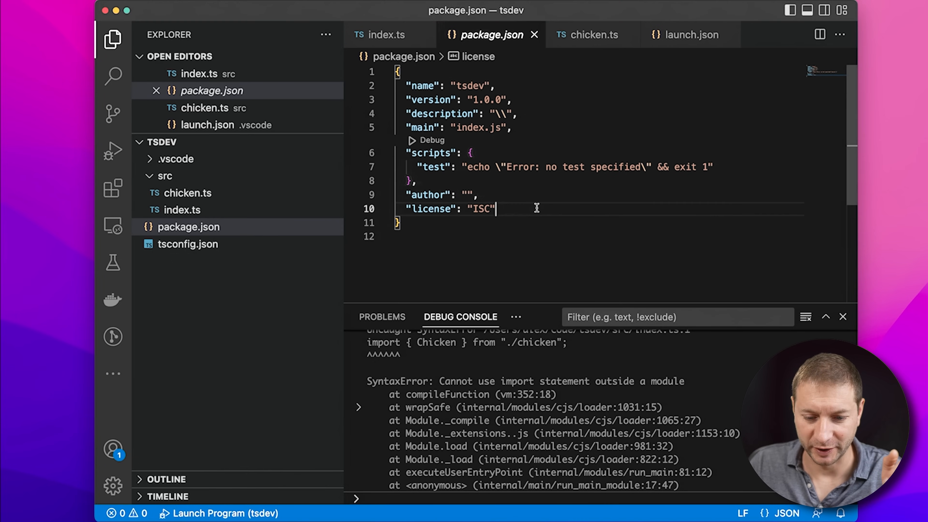
{"action": "left_click", "coordinate": [515, 127]}
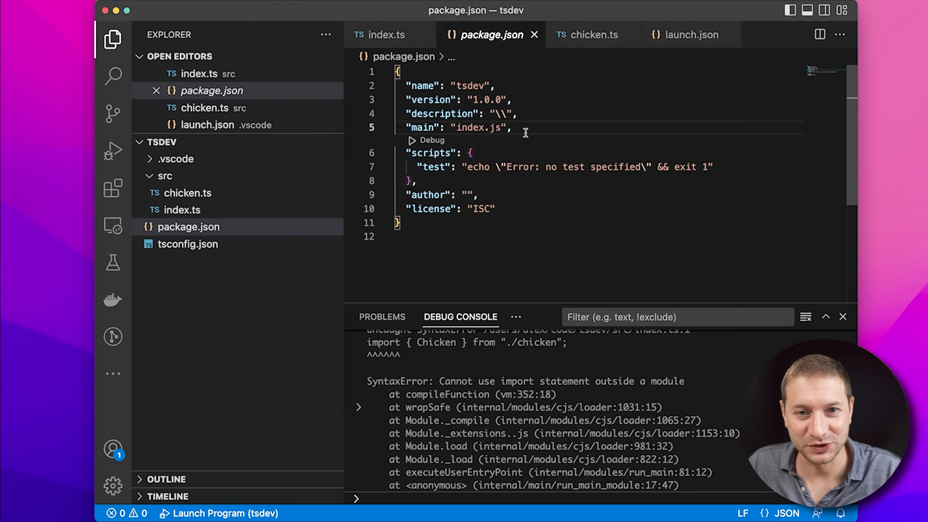
{"action": "mouse_move", "coordinate": [527, 124]}
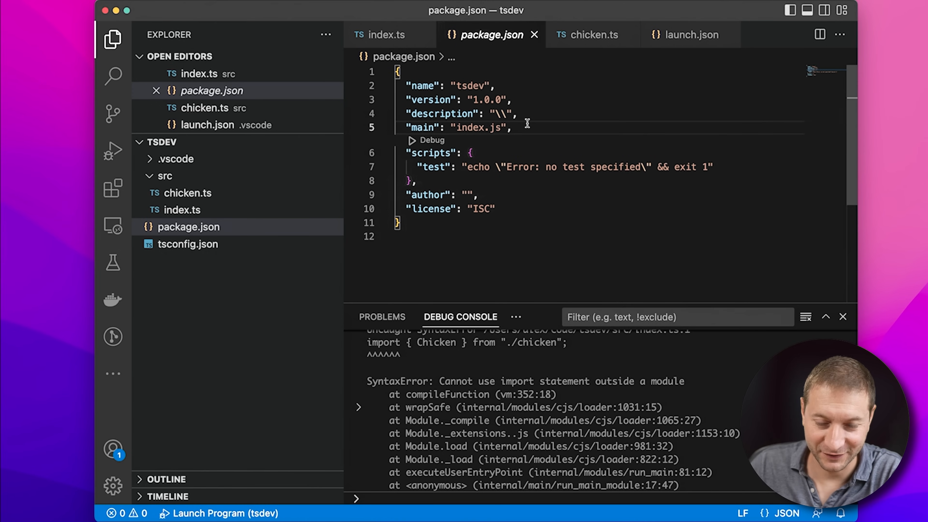
Review launch.json's program entry, selecting 'src' in the src/index.ts path.
{"action": "left_click", "coordinate": [688, 35]}
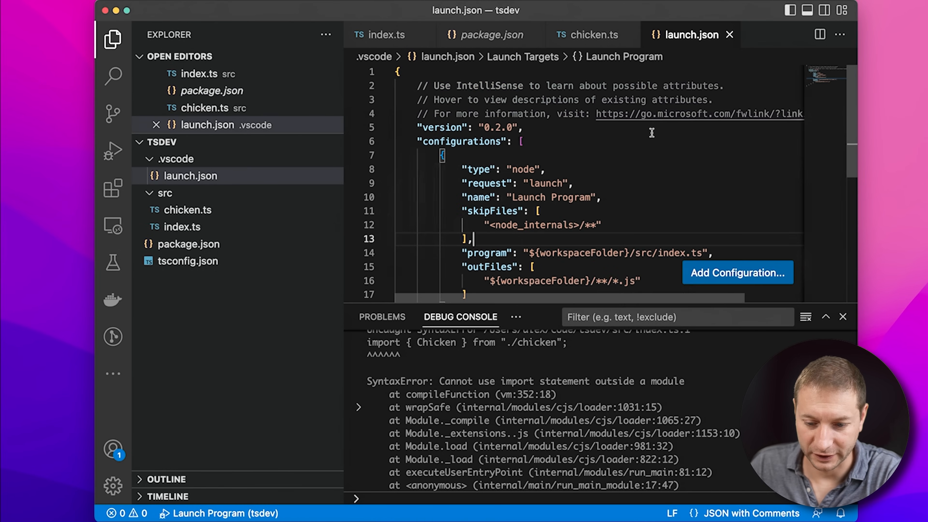
{"action": "scroll", "scroll_direction": "down", "scroll_amount": 3}
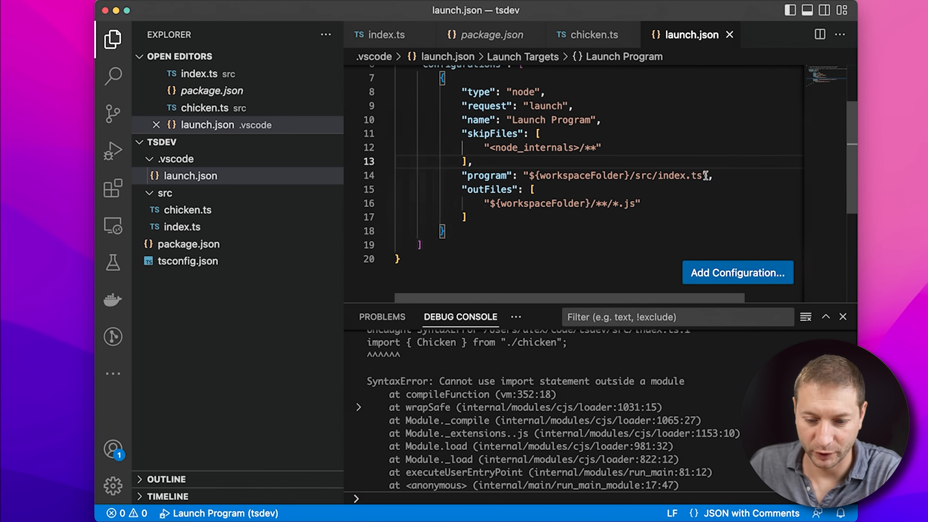
{"action": "double_click", "coordinate": [645, 177]}
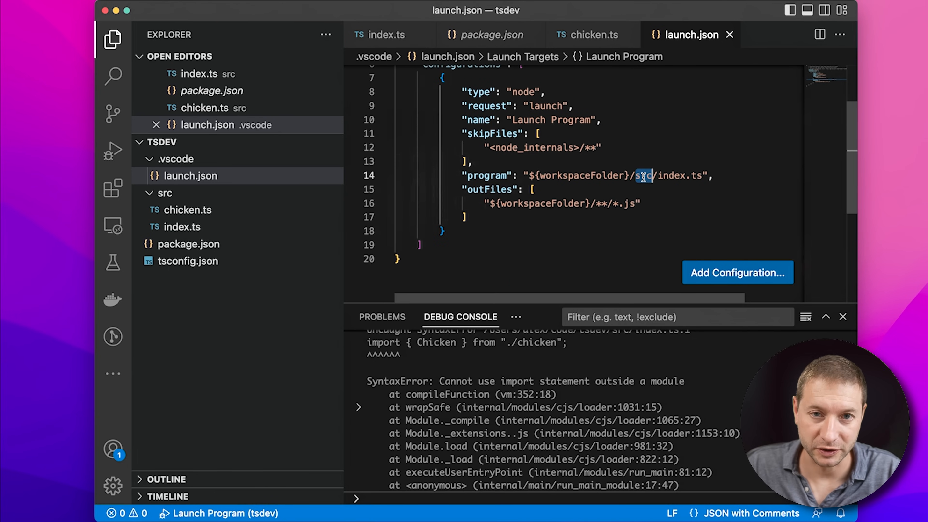
{"action": "mouse_move", "coordinate": [639, 176]}
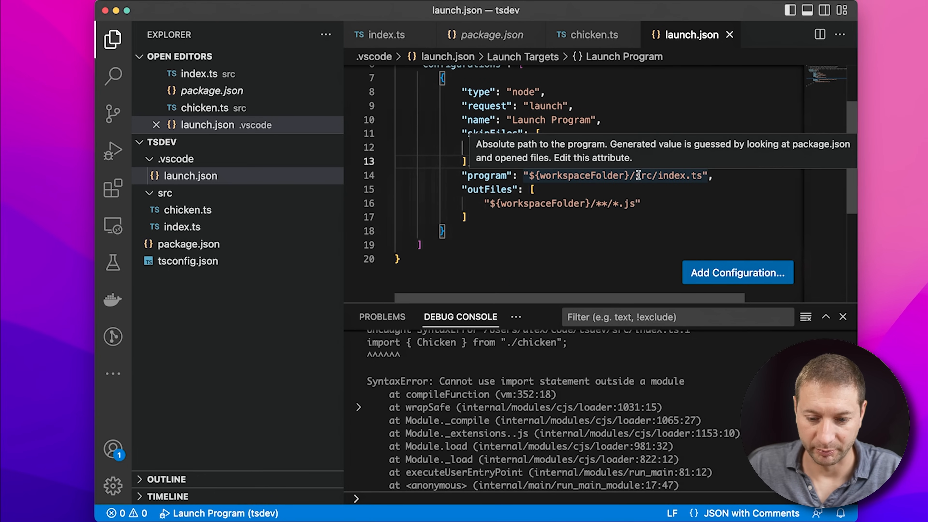
{"action": "left_click", "coordinate": [165, 176]}
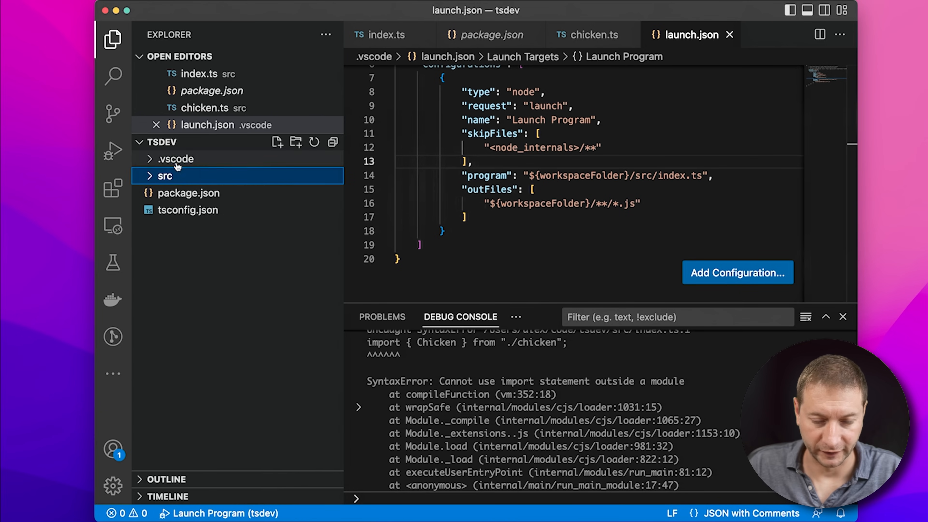
Run tsc in the integrated terminal to compile the project into dist.
{"action": "left_click", "coordinate": [514, 317]}
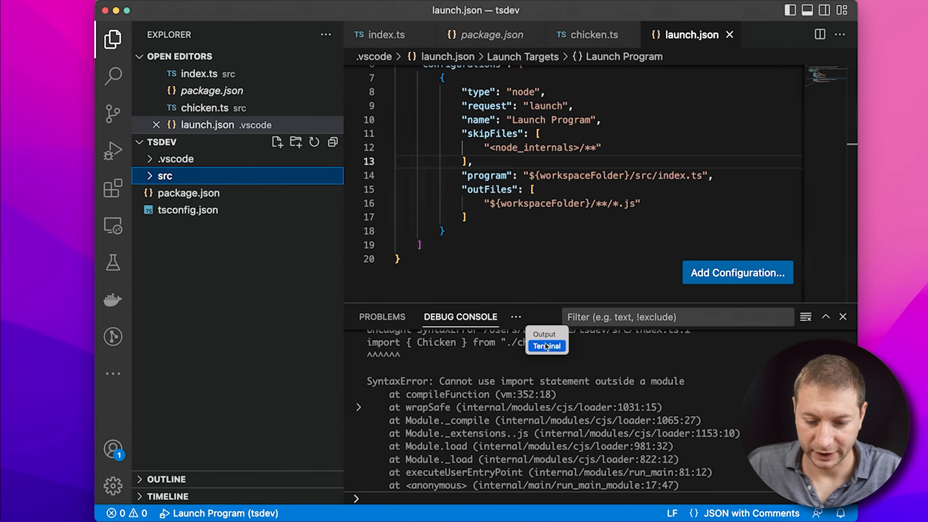
{"action": "left_click", "coordinate": [546, 346]}
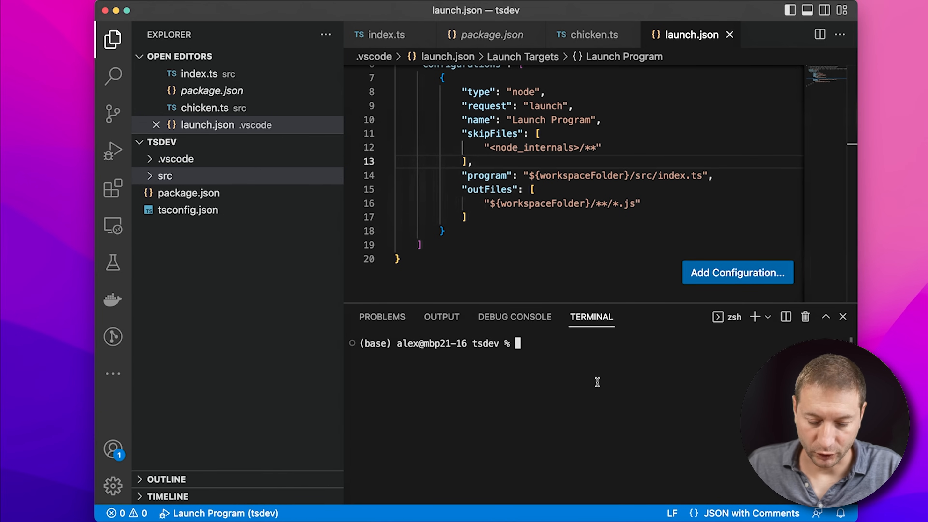
{"action": "type", "text": "t"}
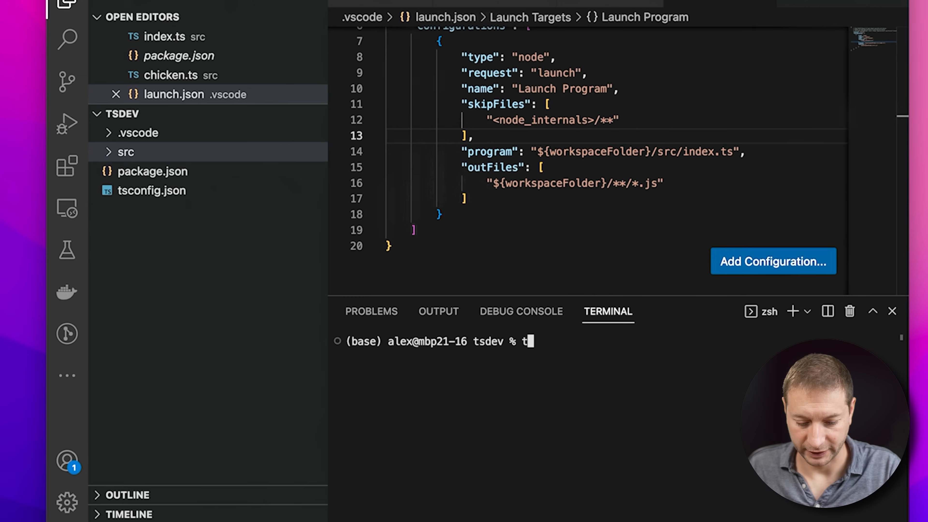
{"action": "type", "text": "sc"}
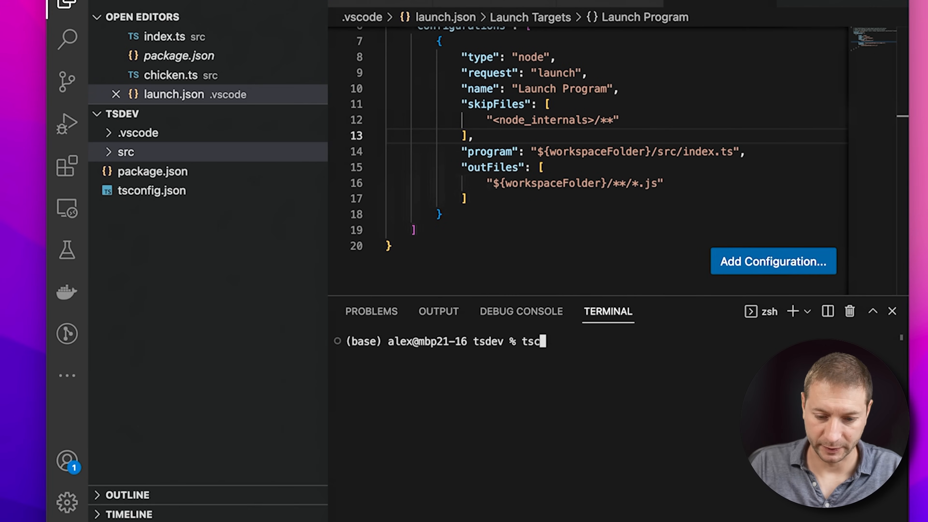
{"action": "key", "text": "Enter"}
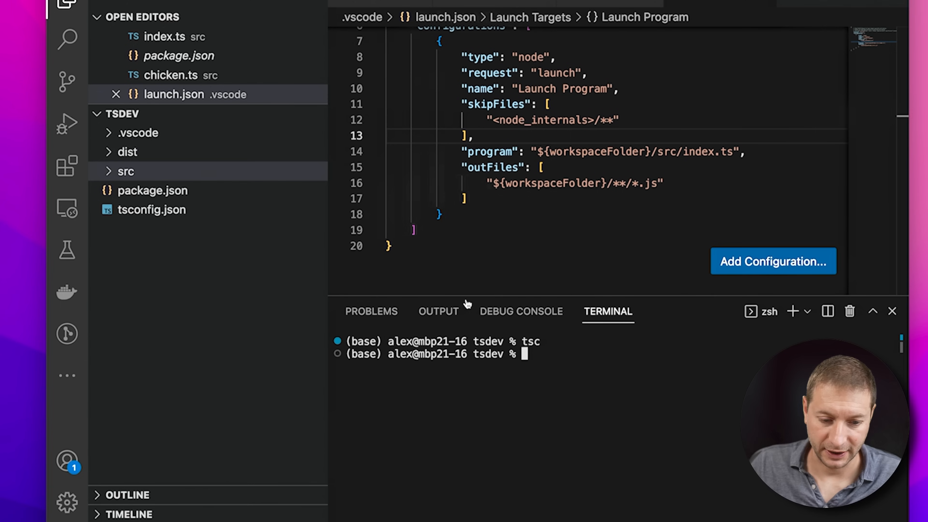
Inspect the new dist folder's chicken.js.map and index.js.map source maps.
{"action": "left_click", "coordinate": [128, 152]}
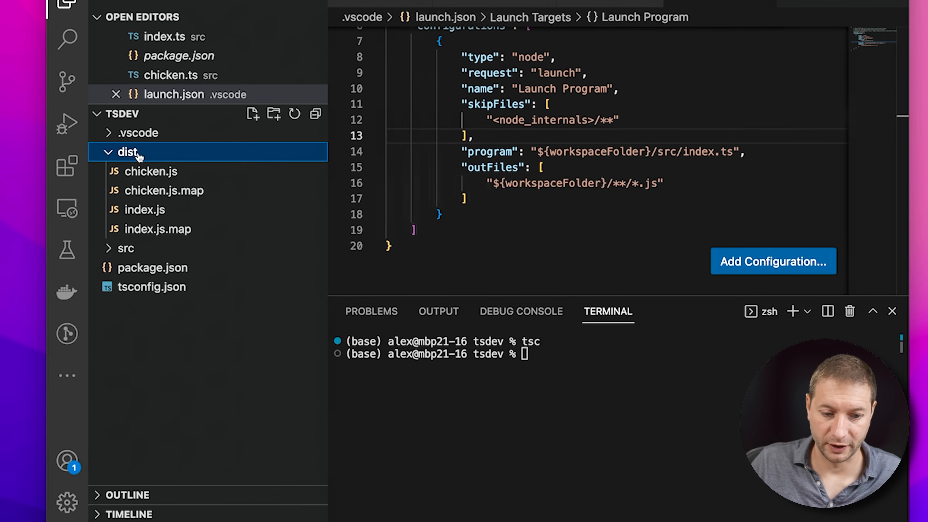
{"action": "mouse_move", "coordinate": [177, 176]}
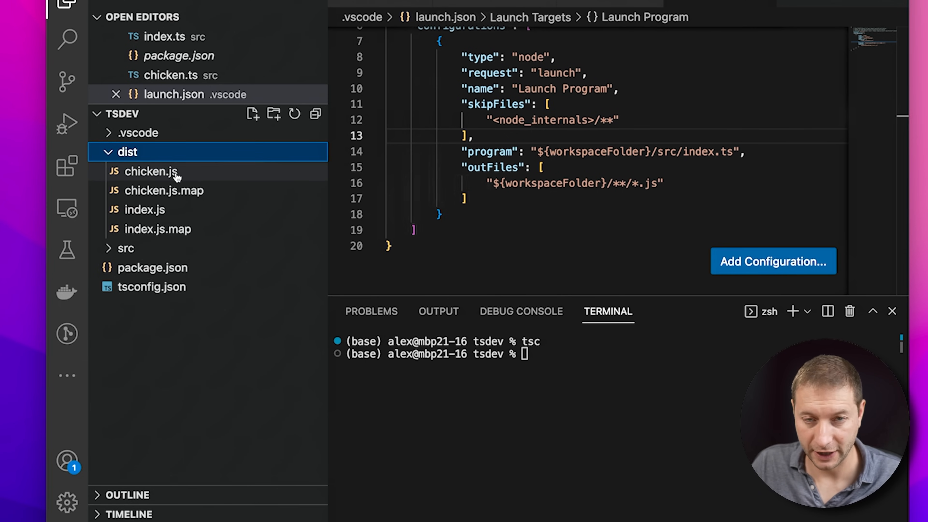
{"action": "left_click", "coordinate": [163, 191]}
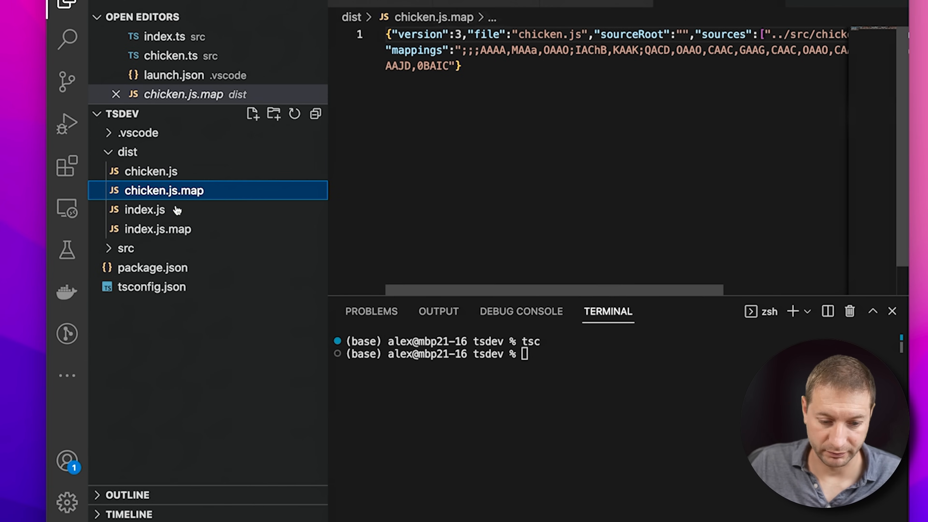
{"action": "left_click", "coordinate": [158, 229]}
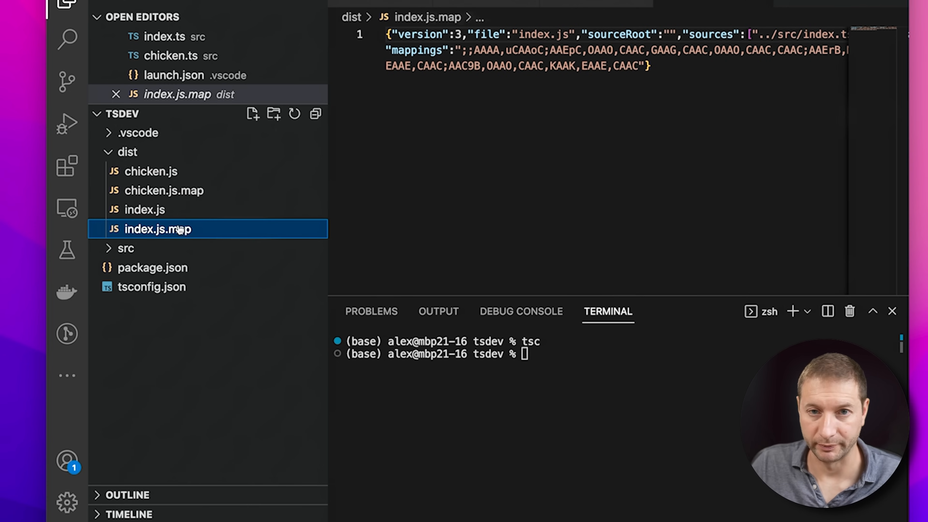
{"action": "left_click", "coordinate": [127, 152]}
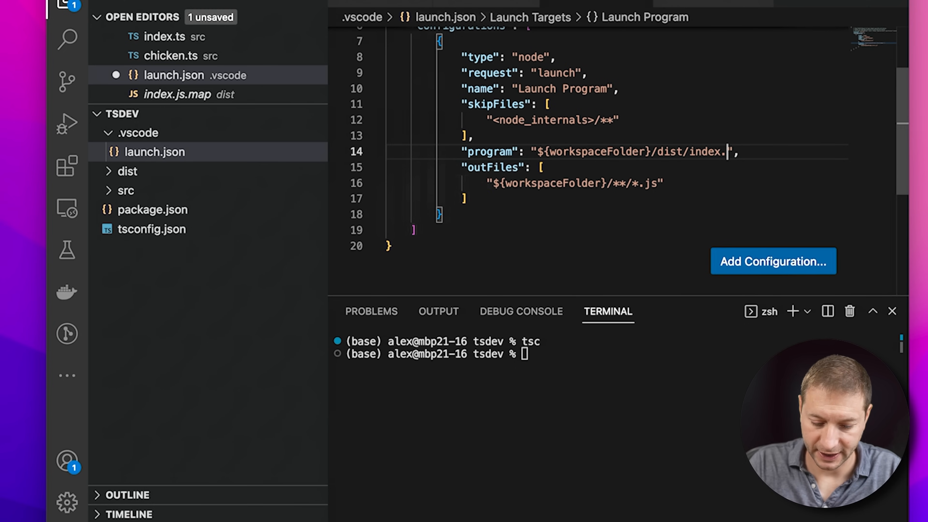
Point launch.json at dist/index.js and debug it, printing hello and cluck.
{"action": "type", "text": "js"}
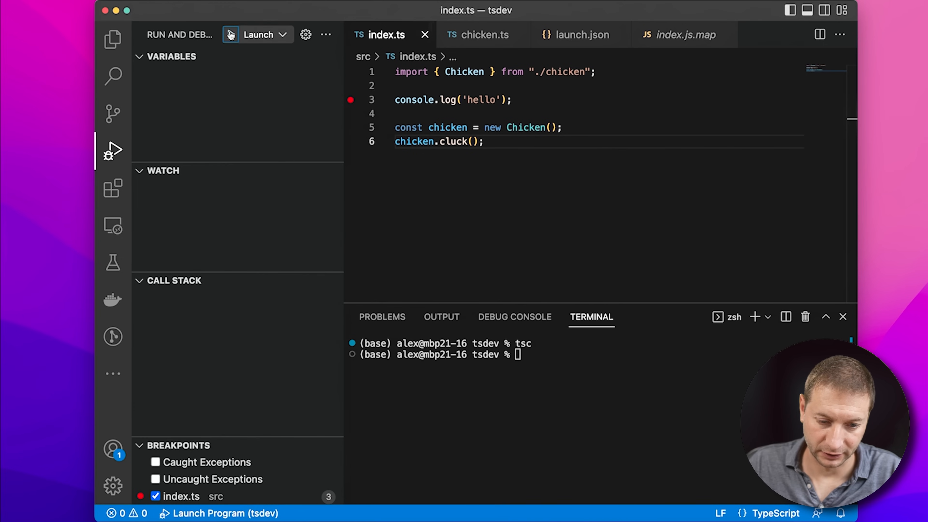
{"action": "left_click", "coordinate": [230, 35]}
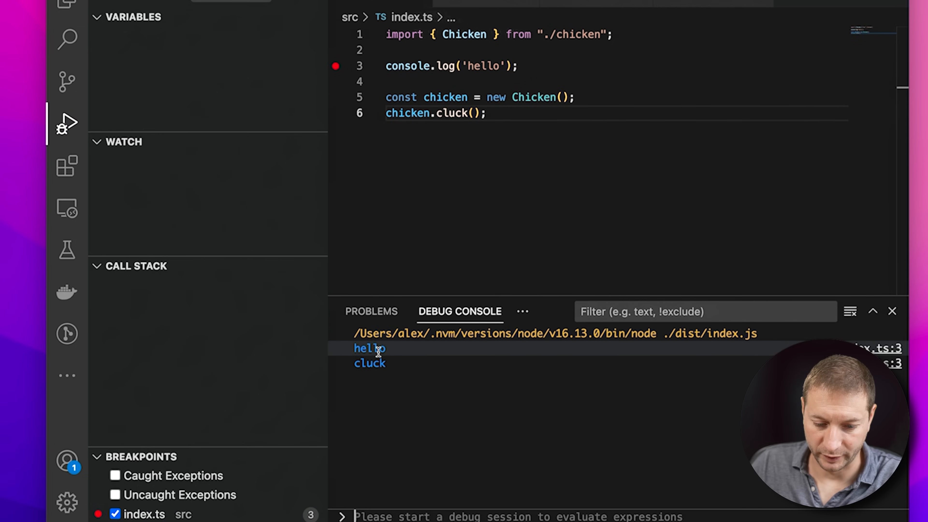
{"action": "left_click", "coordinate": [487, 114]}
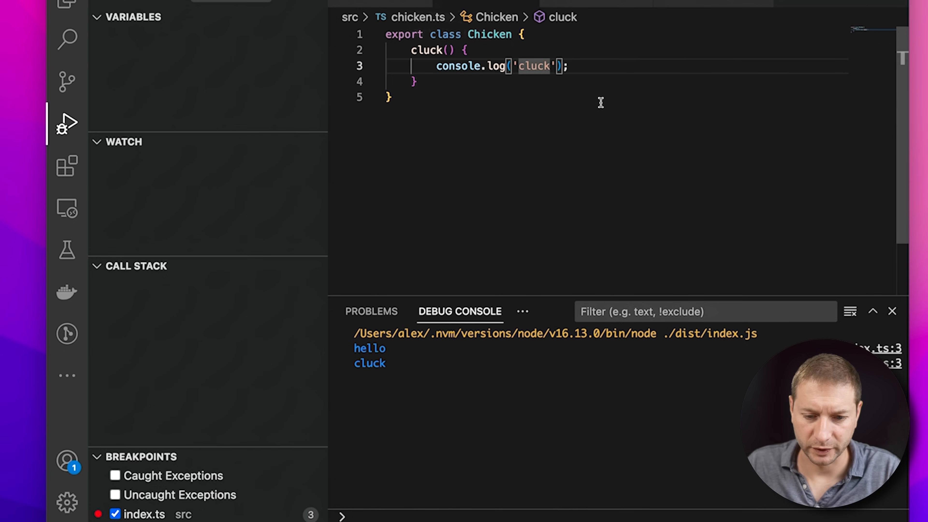
Change chicken.ts's log message to 'cluck hi' and relaunch the program.
{"action": "type", "text": "hi"}
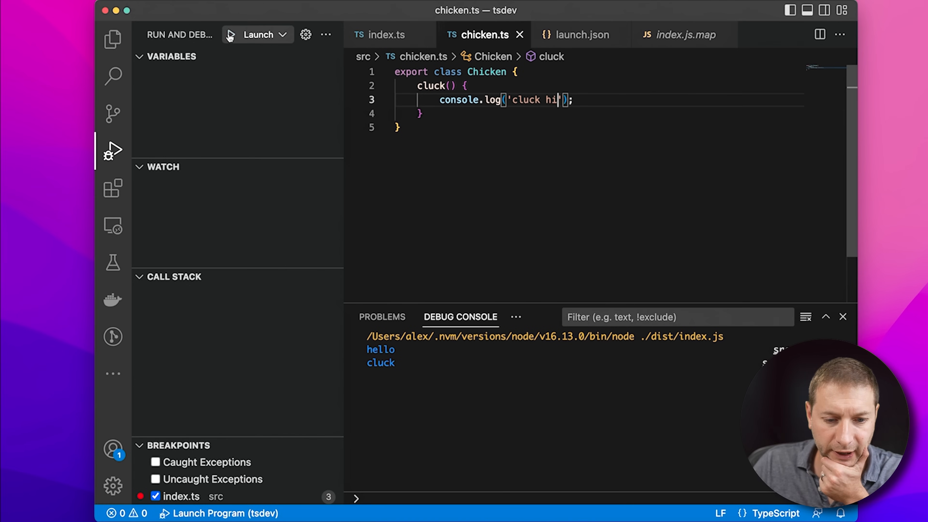
{"action": "left_click", "coordinate": [385, 35]}
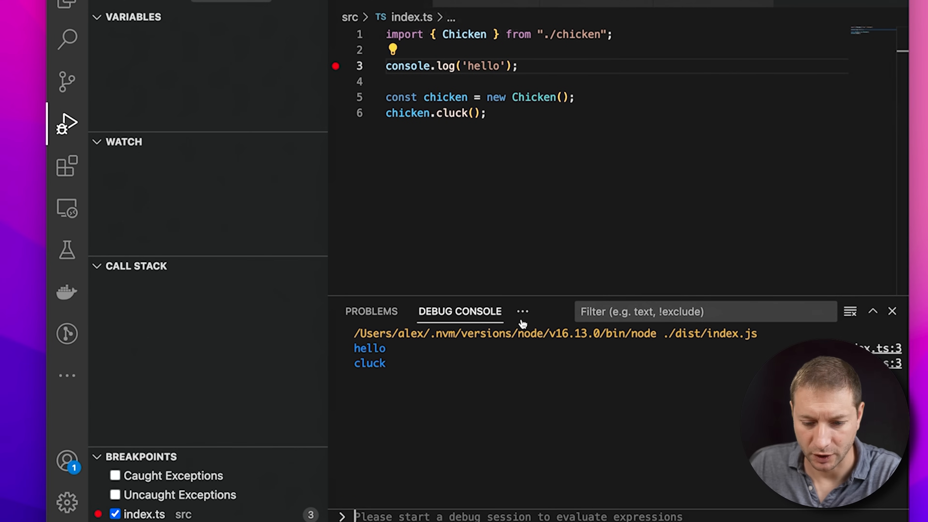
{"action": "left_click", "coordinate": [609, 311]}
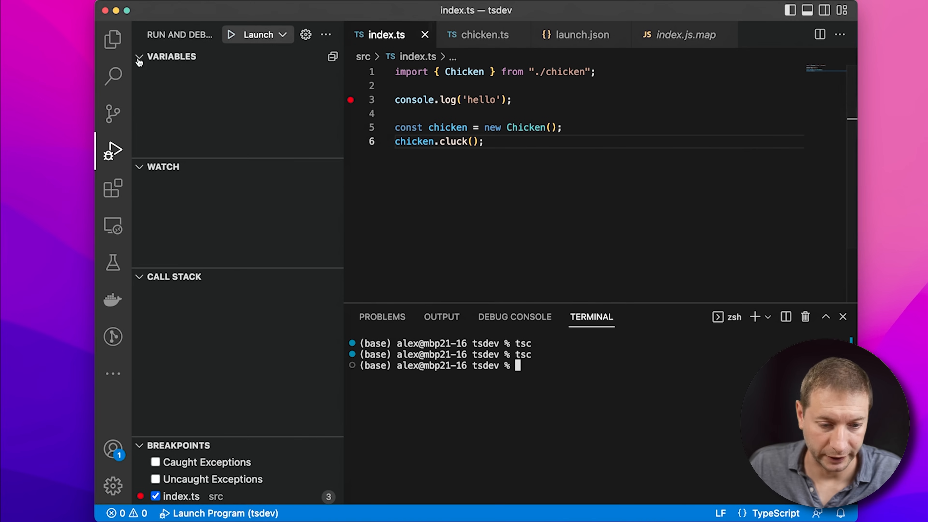
Run 'npm i --save-dev typescript' so package.json lists typescript under devDependencies.
{"action": "left_click", "coordinate": [112, 39]}
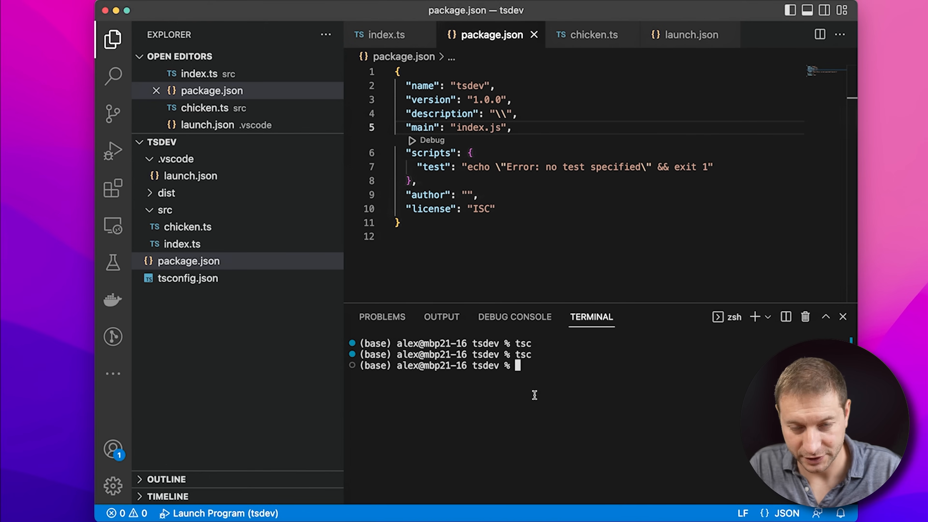
{"action": "type", "text": "npm"}
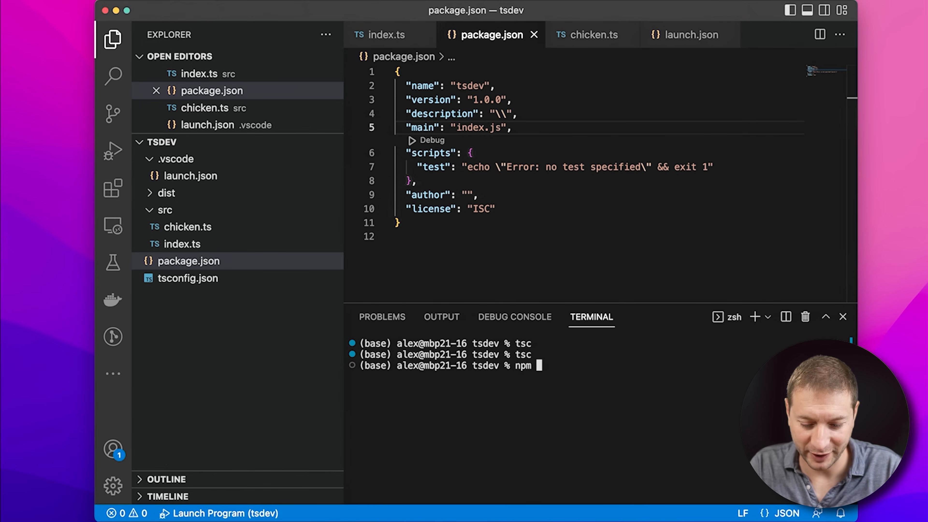
{"action": "type", "text": "i --save-dev typescript"}
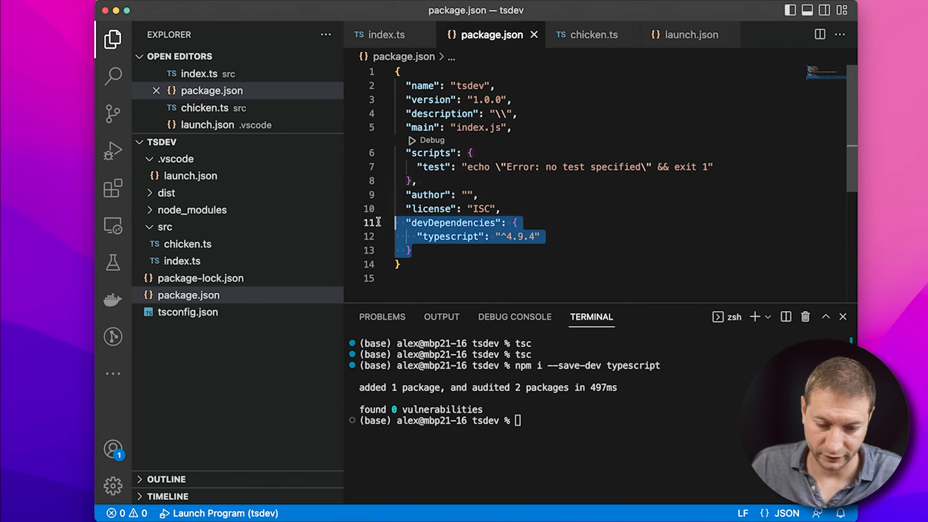
{"action": "left_click", "coordinate": [436, 237]}
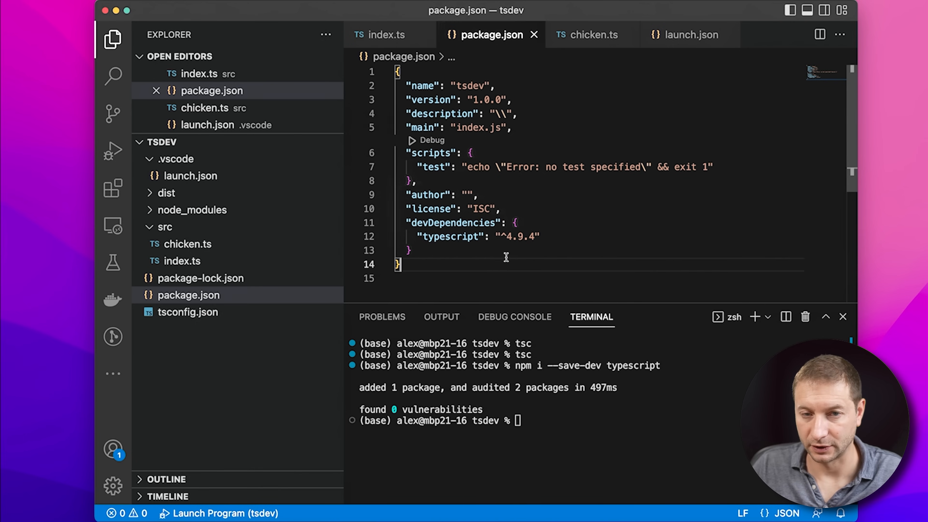
{"action": "mouse_move", "coordinate": [529, 161]}
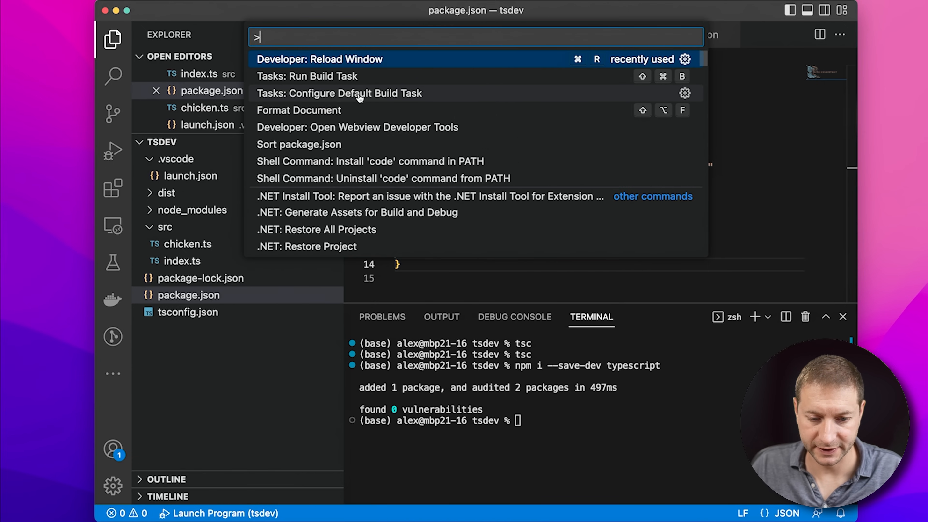
{"action": "mouse_move", "coordinate": [407, 101]}
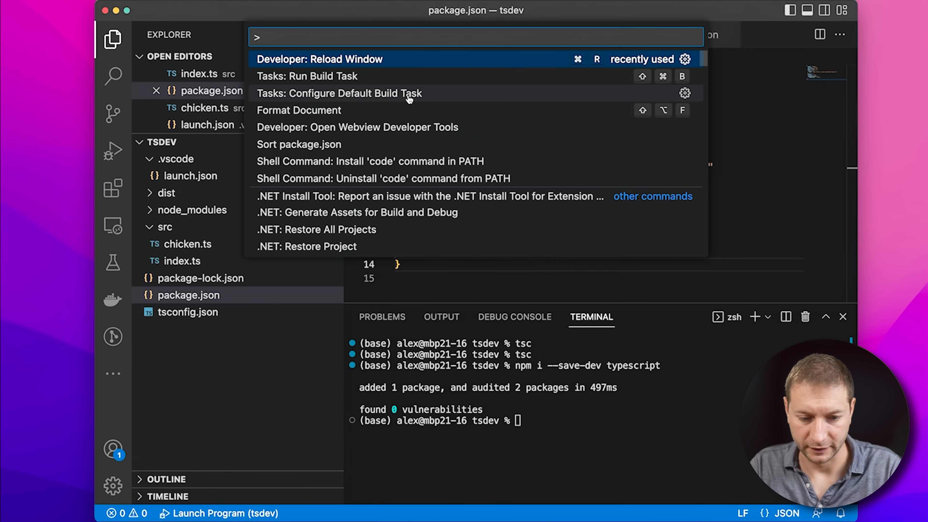
Via Tasks: Configure Default Build Task, choose 'tsc: watch - tsconfig.json' as default.
{"action": "type", "text": "tasks:"}
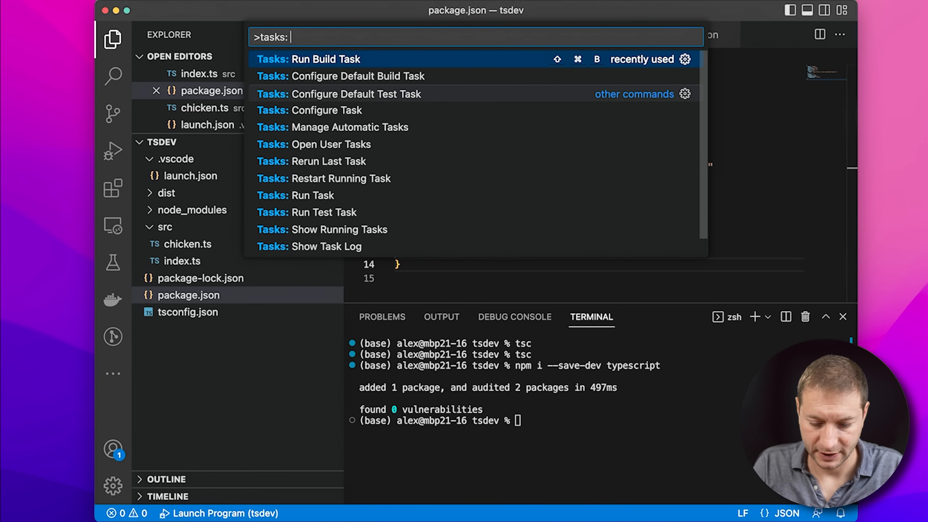
{"action": "type", "text": "con"}
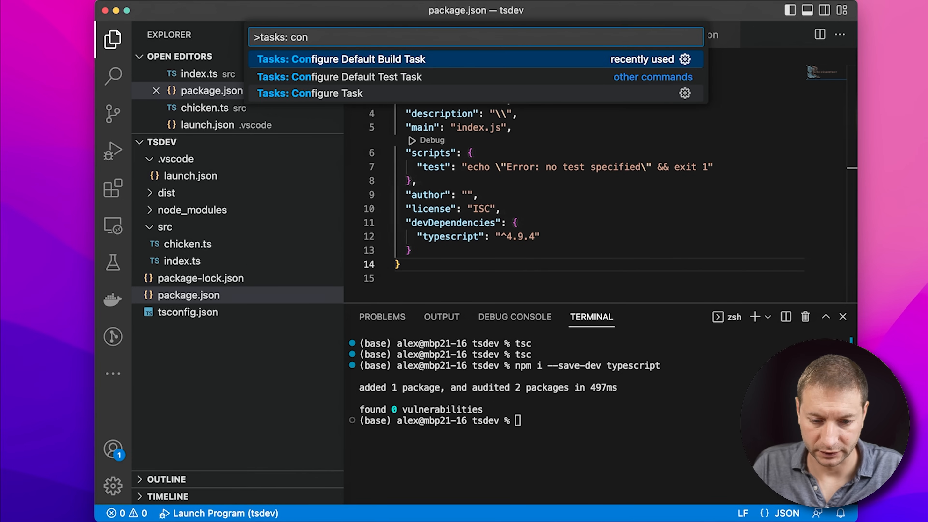
{"action": "left_click", "coordinate": [342, 59]}
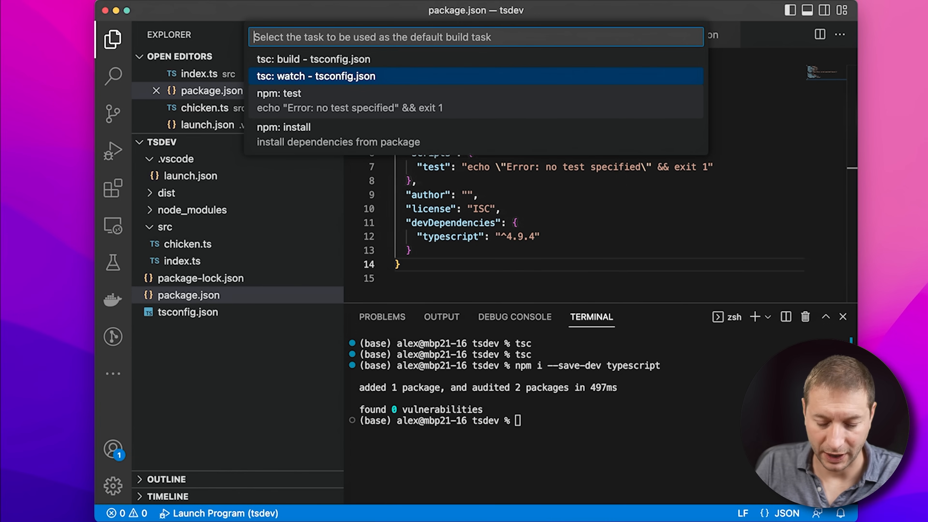
{"action": "left_click", "coordinate": [316, 76]}
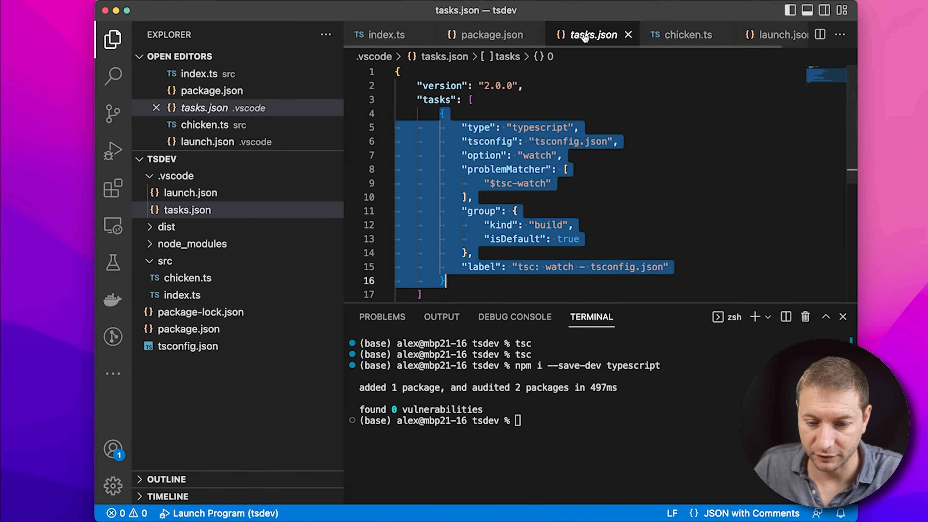
{"action": "mouse_move", "coordinate": [205, 221]}
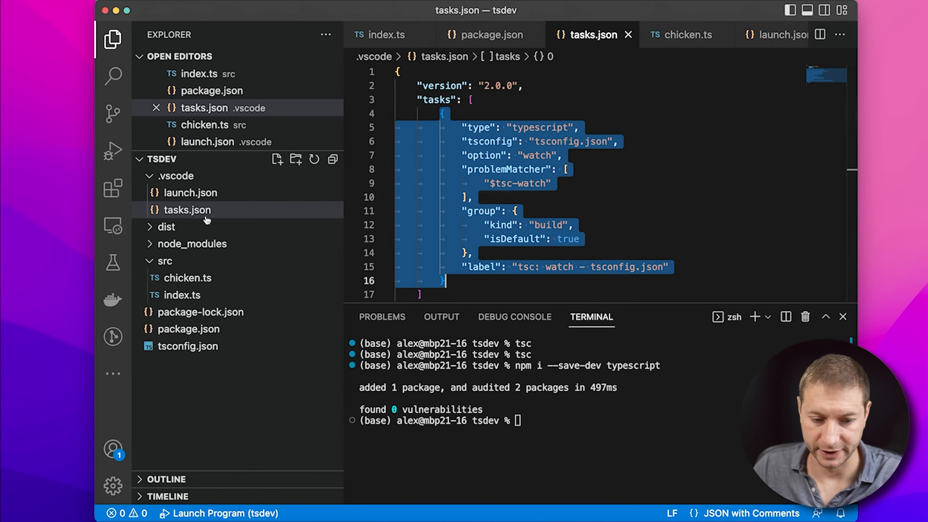
Check the generated tasks.json and run the tsc watch build task with 0 errors.
{"action": "left_click", "coordinate": [640, 142]}
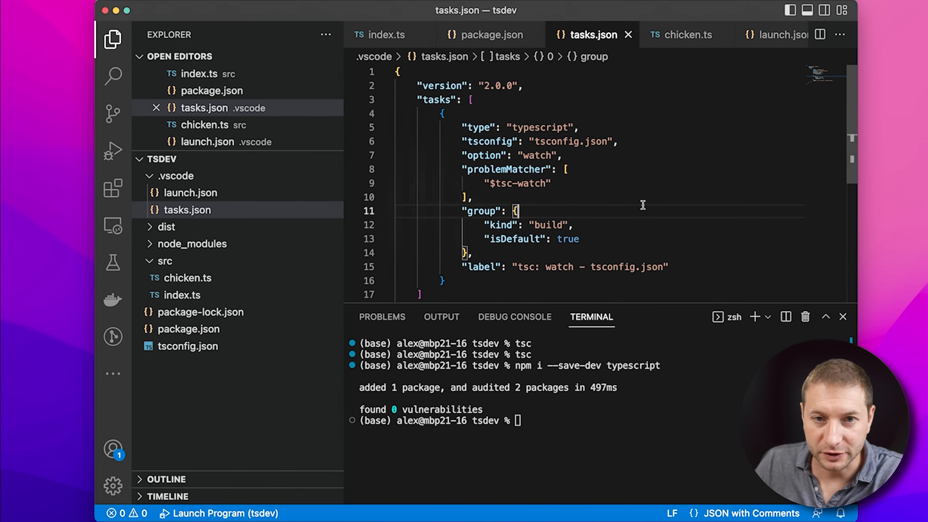
{"action": "mouse_move", "coordinate": [631, 207]}
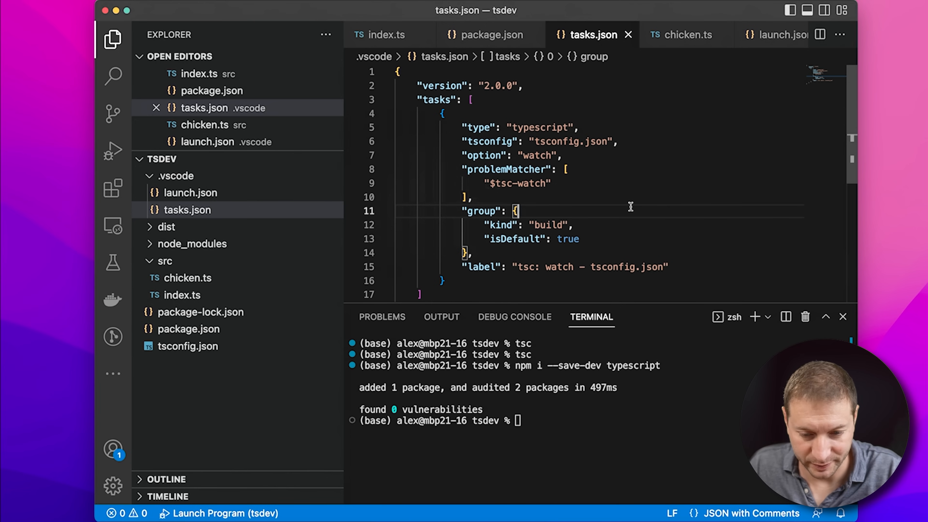
{"action": "type", "text": "tasks"}
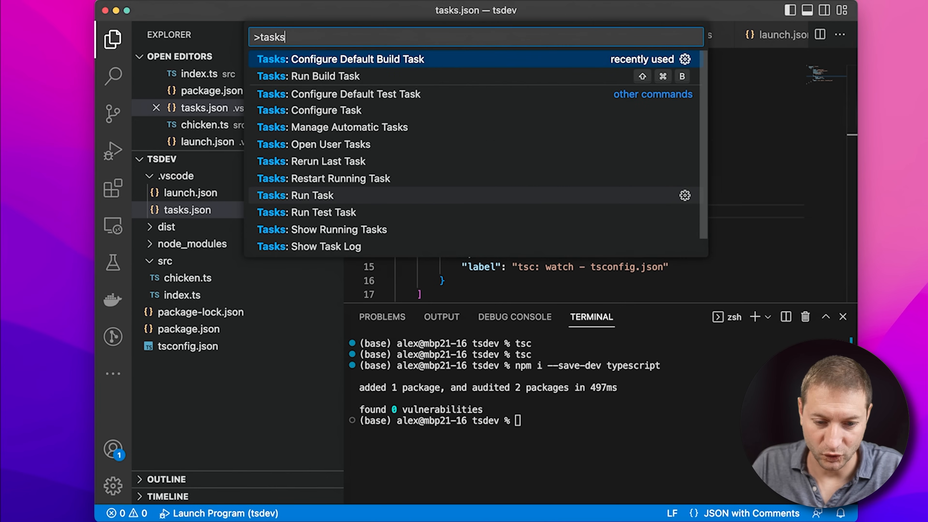
{"action": "left_click", "coordinate": [310, 76]}
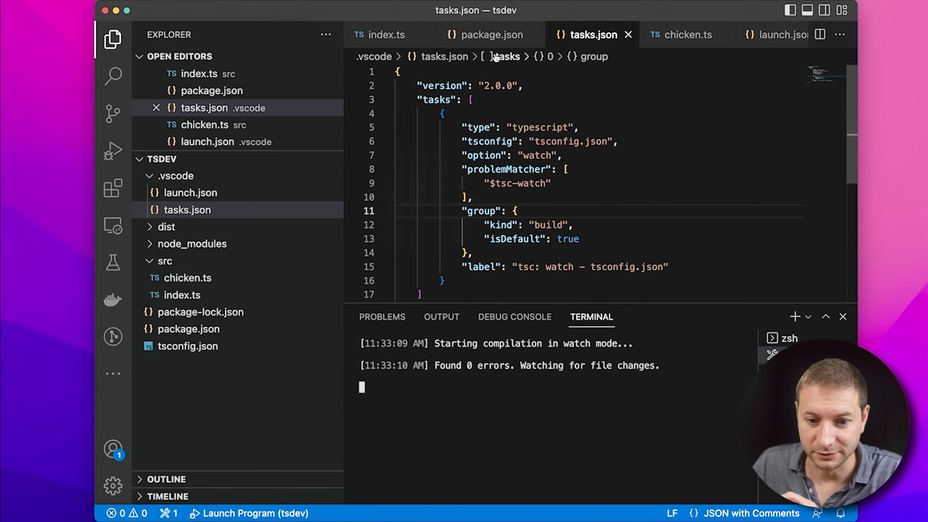
{"action": "left_click", "coordinate": [385, 36]}
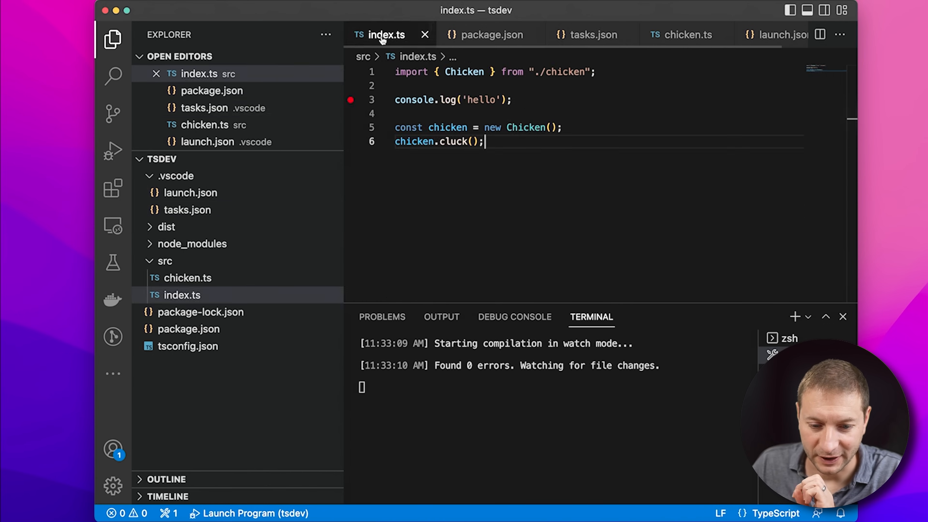
{"action": "mouse_move", "coordinate": [110, 157]}
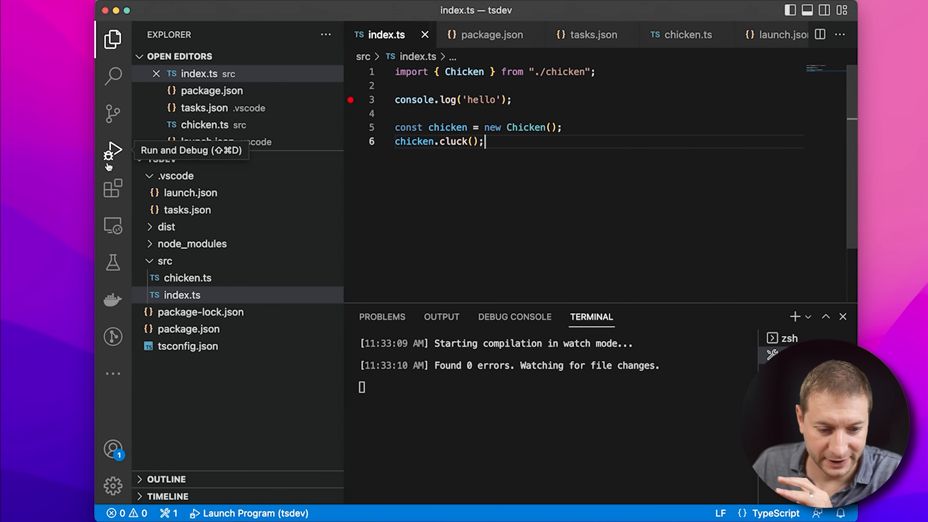
Relaunch to print 'cluck hi', then edit the message to 'cluck chicken'.
{"action": "left_click", "coordinate": [112, 152]}
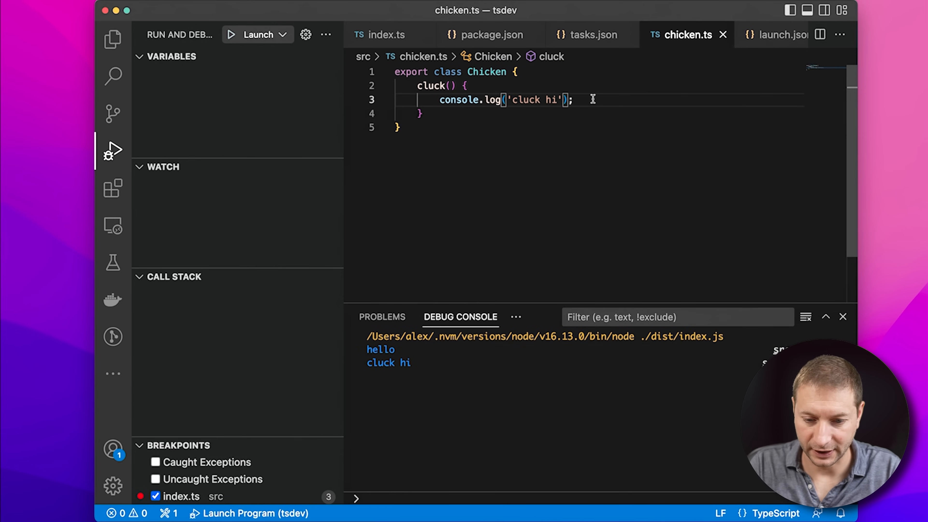
{"action": "type", "text": "chicken"}
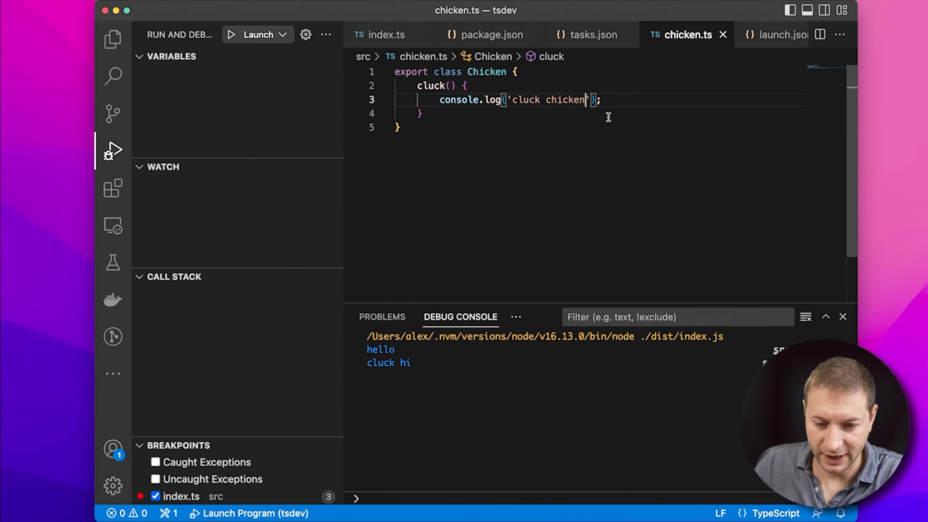